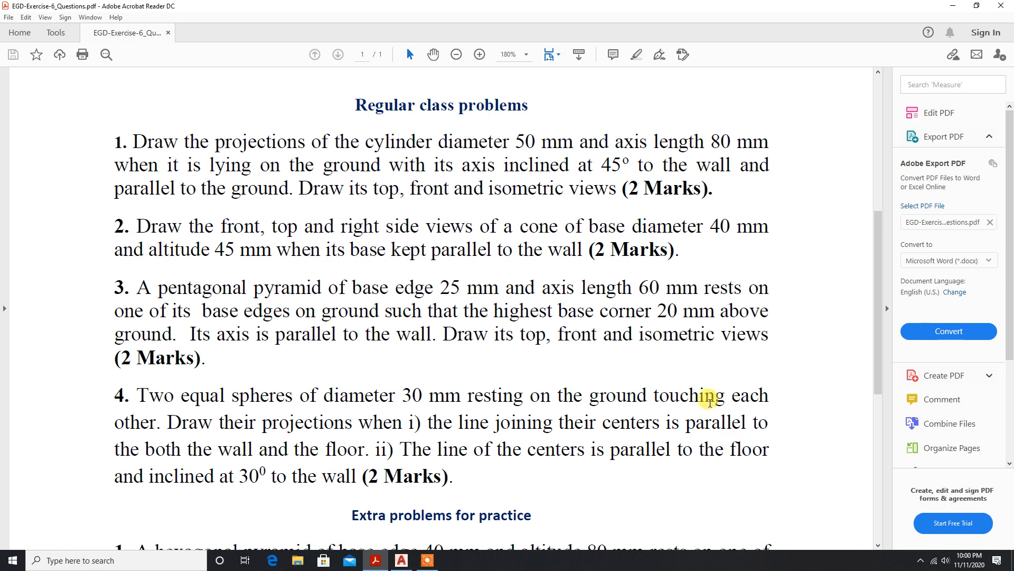
{"action": "mouse_move", "coordinate": [218, 287]}
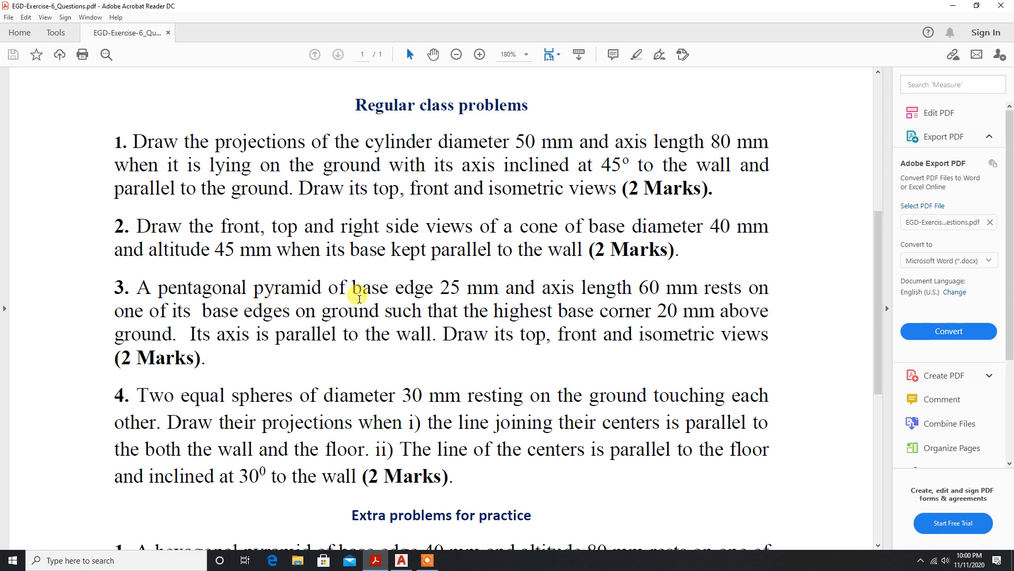
{"action": "mouse_move", "coordinate": [518, 287]}
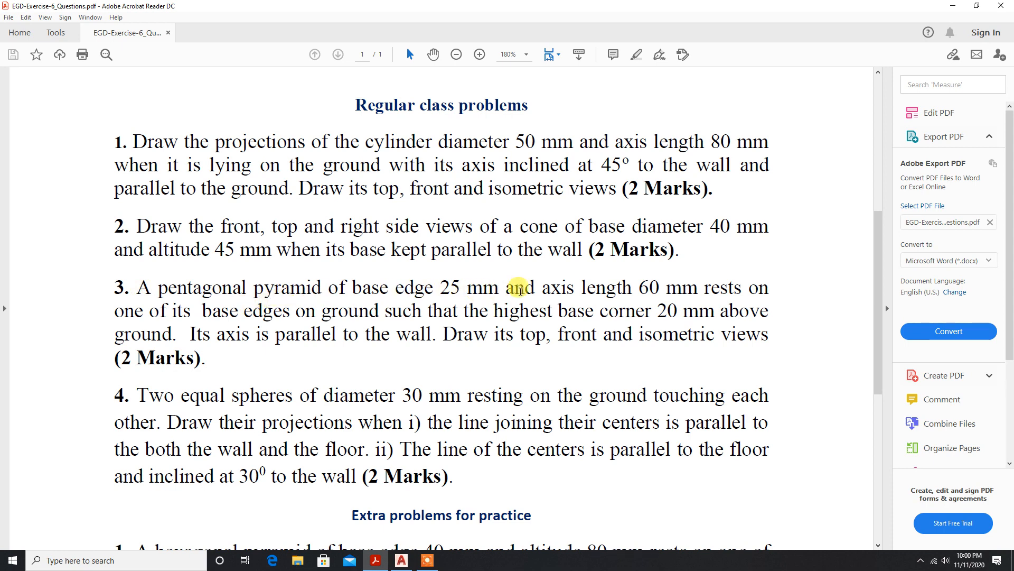
{"action": "mouse_move", "coordinate": [762, 287]}
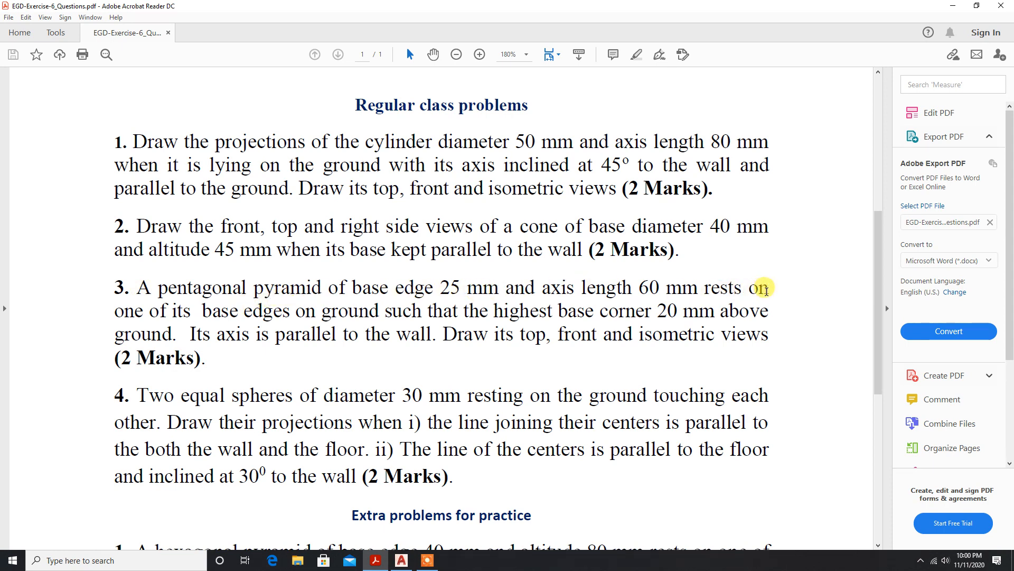
{"action": "mouse_move", "coordinate": [274, 322]}
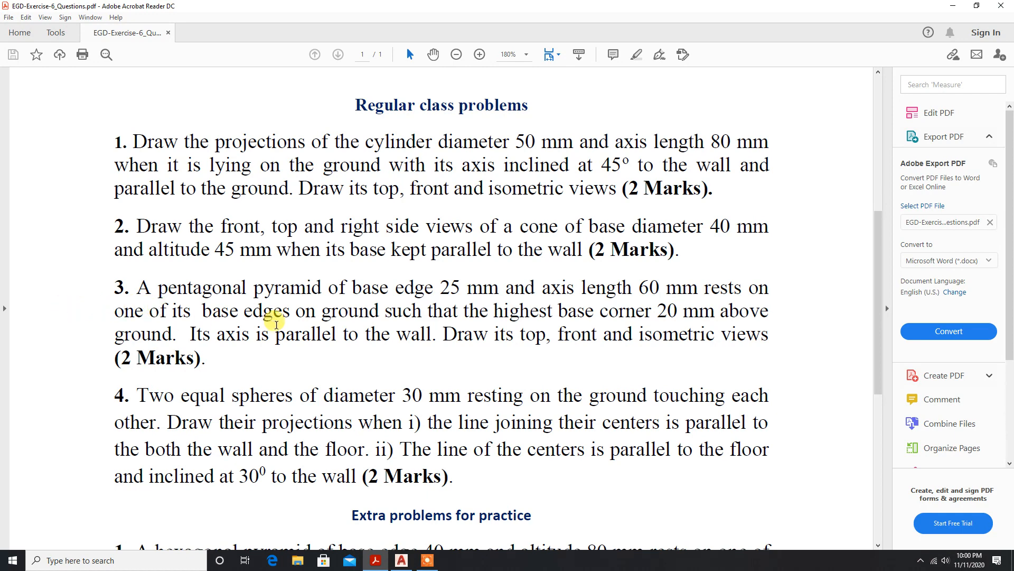
{"action": "mouse_move", "coordinate": [580, 311]}
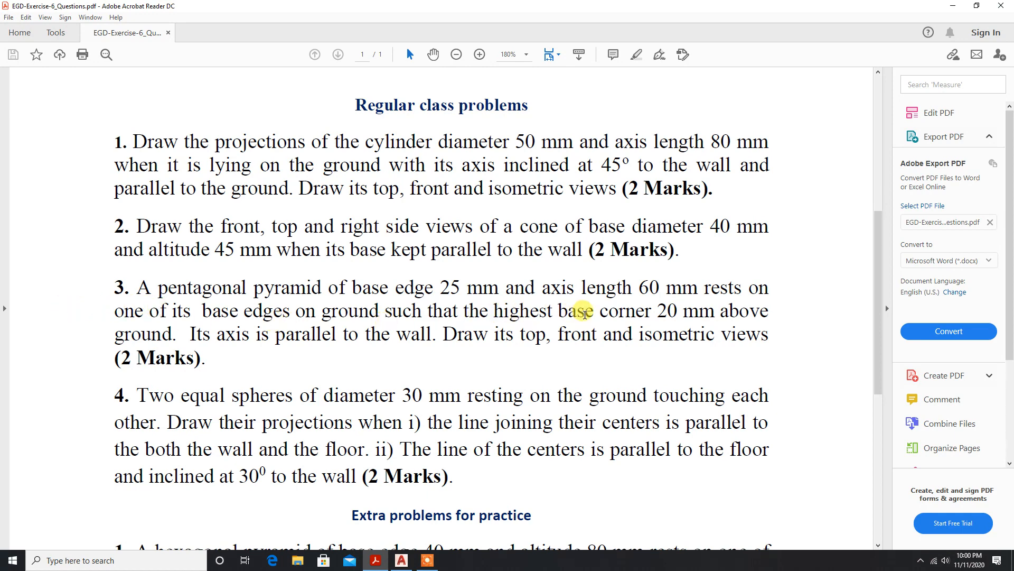
{"action": "mouse_move", "coordinate": [697, 311]}
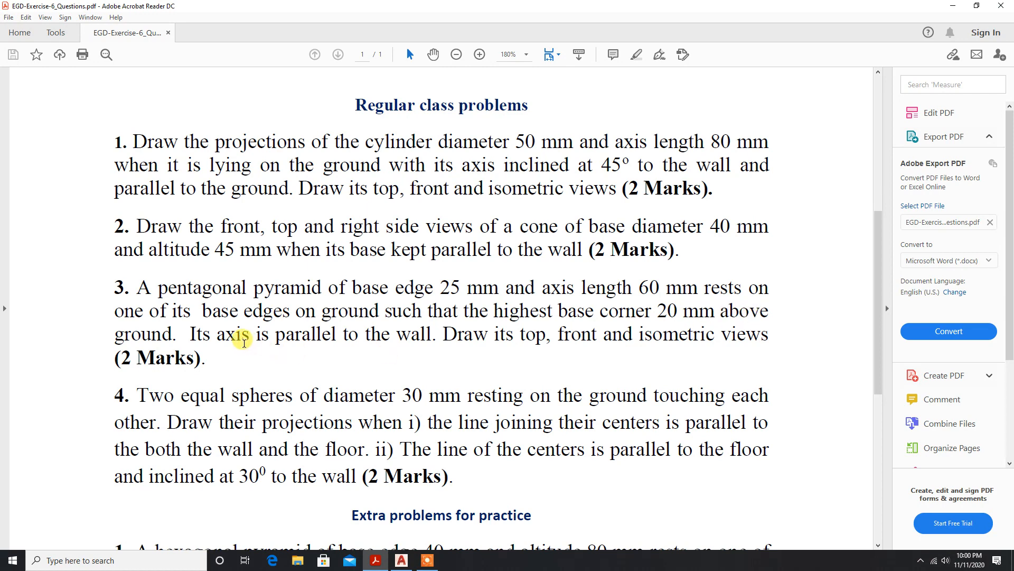
{"action": "mouse_move", "coordinate": [404, 339]}
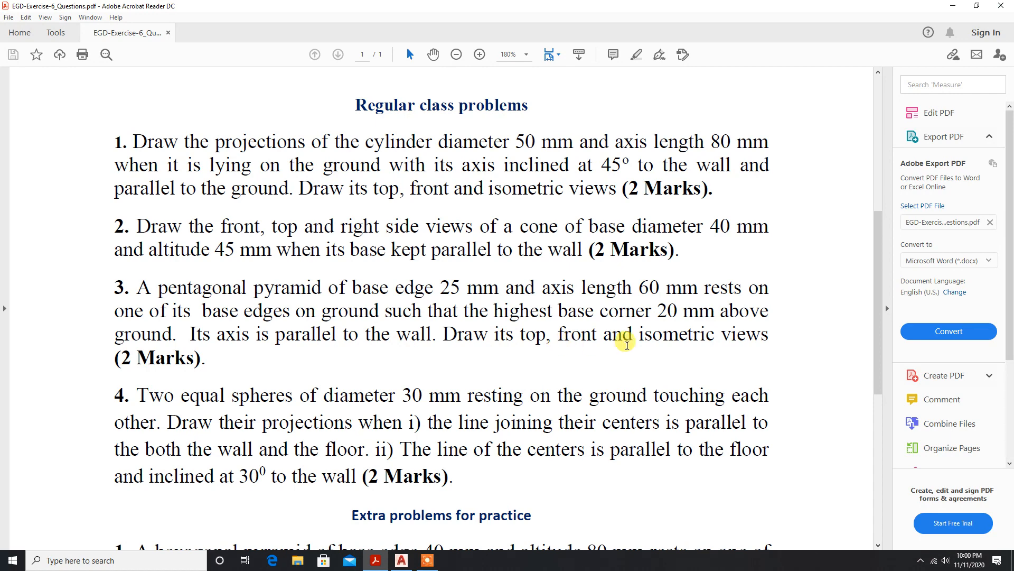
{"action": "mouse_move", "coordinate": [712, 327]}
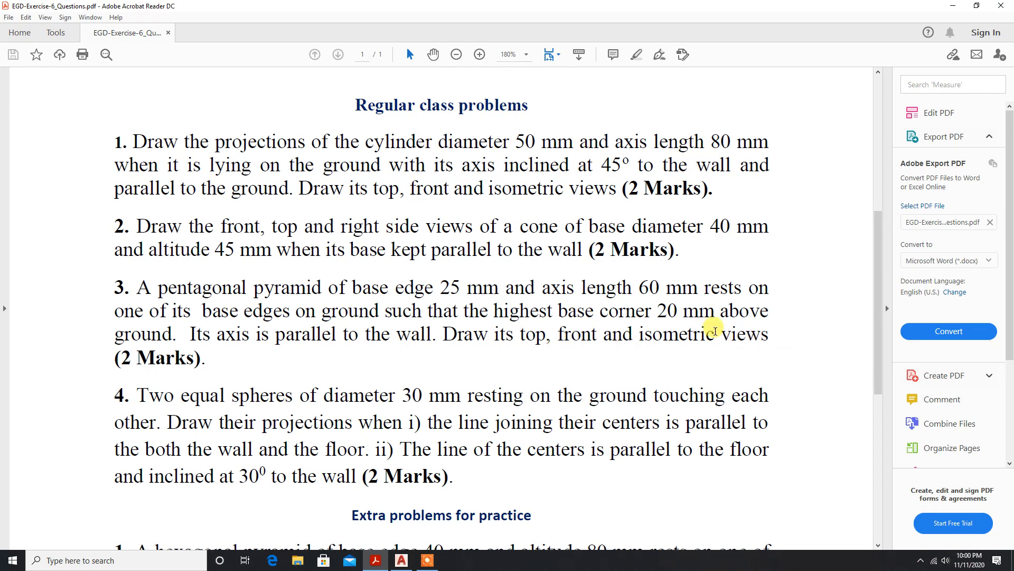
{"action": "mouse_move", "coordinate": [336, 359]}
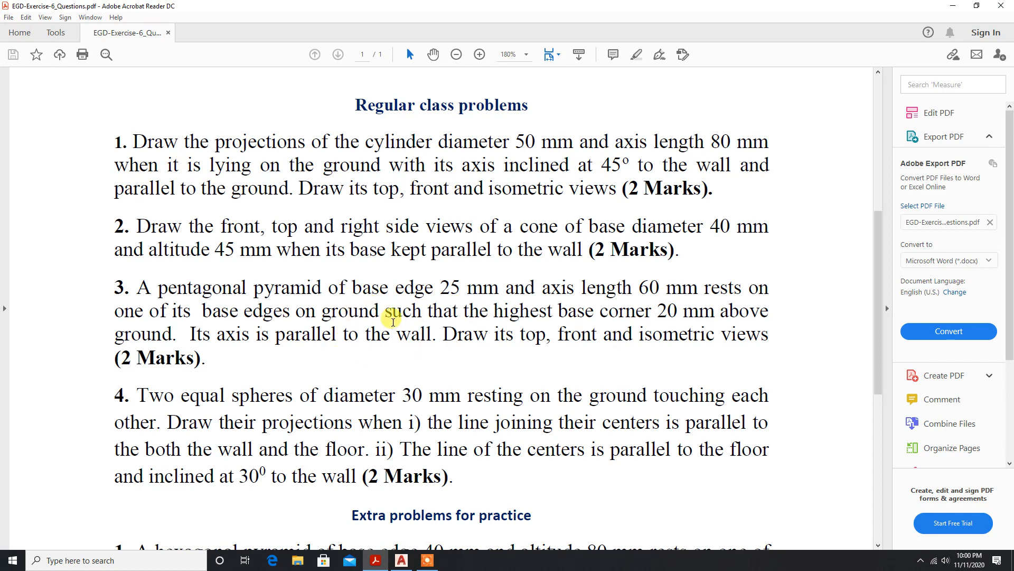
{"action": "mouse_move", "coordinate": [599, 298]}
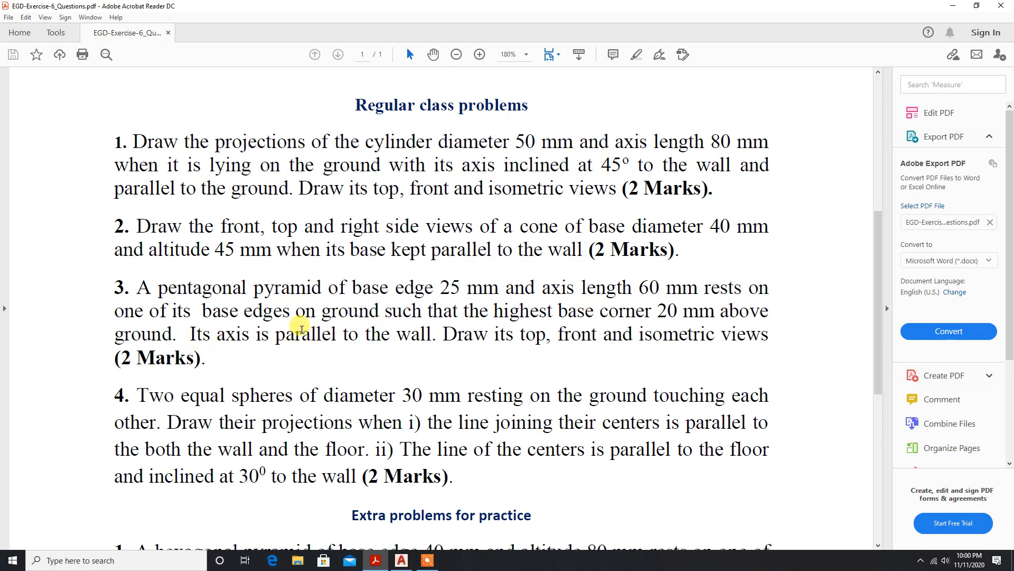
{"action": "mouse_move", "coordinate": [530, 360]}
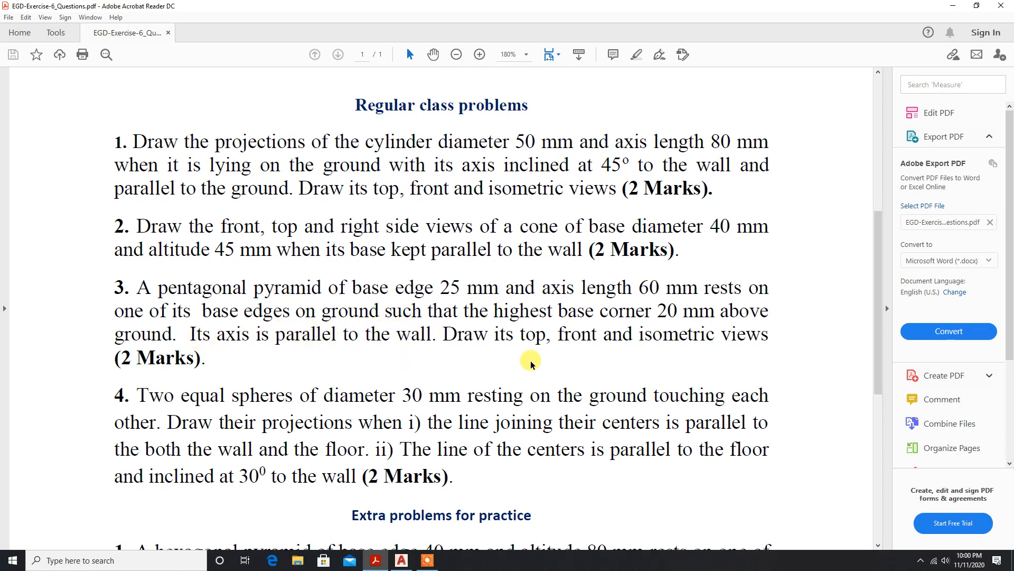
Set drawing units to 0-decimal length precision and millimetre insertion scale
{"action": "left_click", "coordinate": [401, 560]}
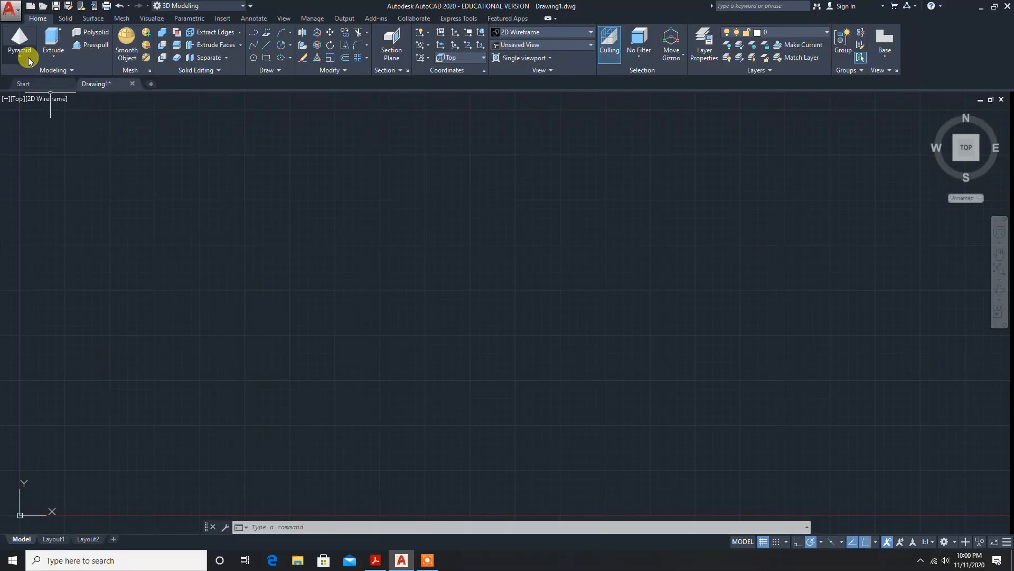
{"action": "left_click", "coordinate": [12, 43]}
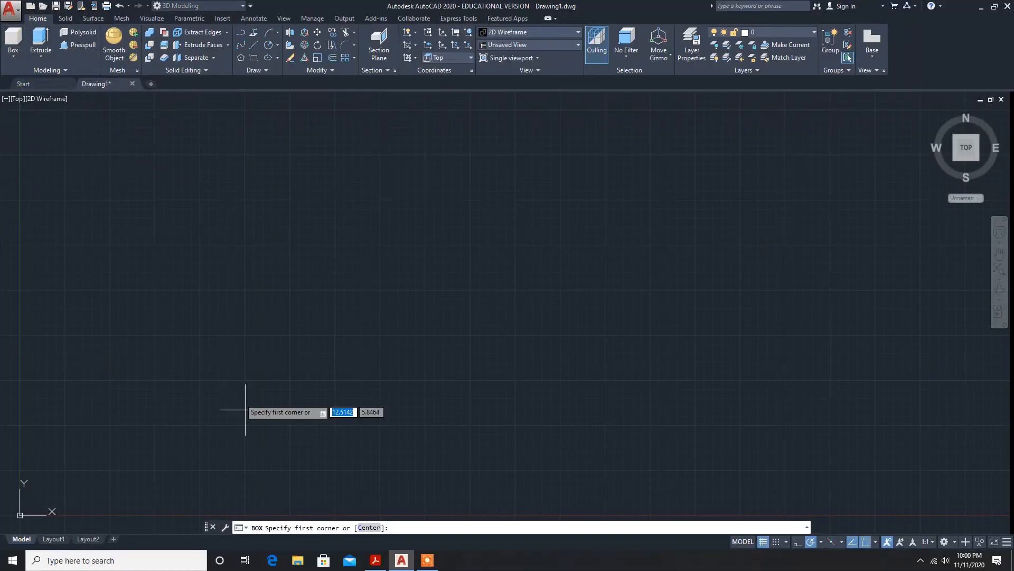
{"action": "key", "text": "Escape"}
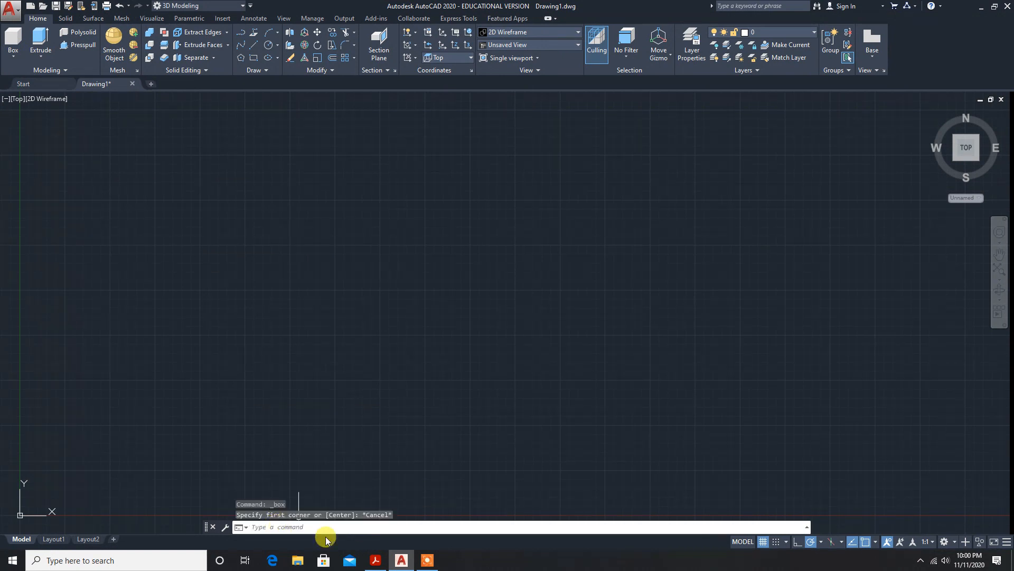
{"action": "type", "text": "un"}
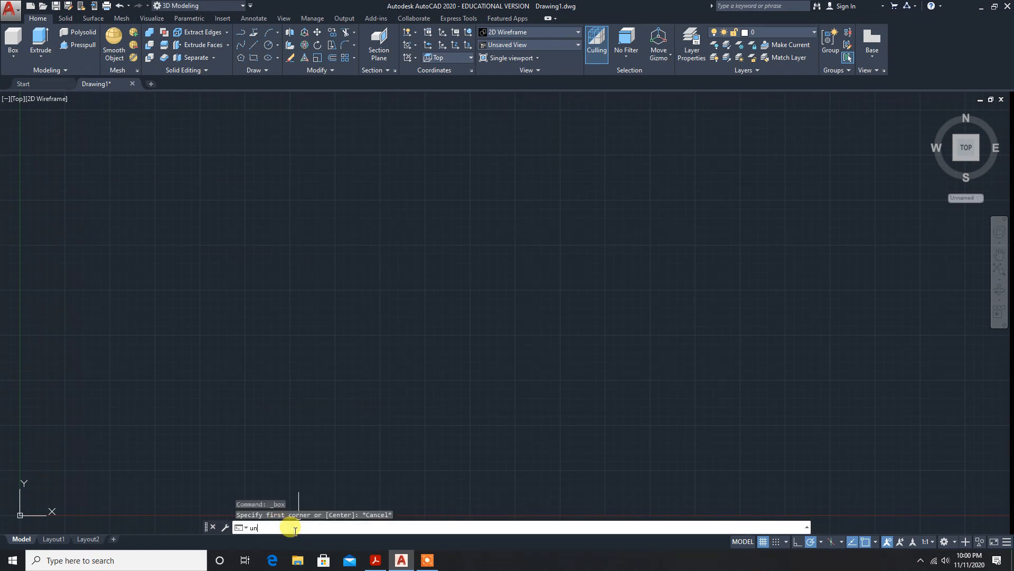
{"action": "key", "text": "Return"}
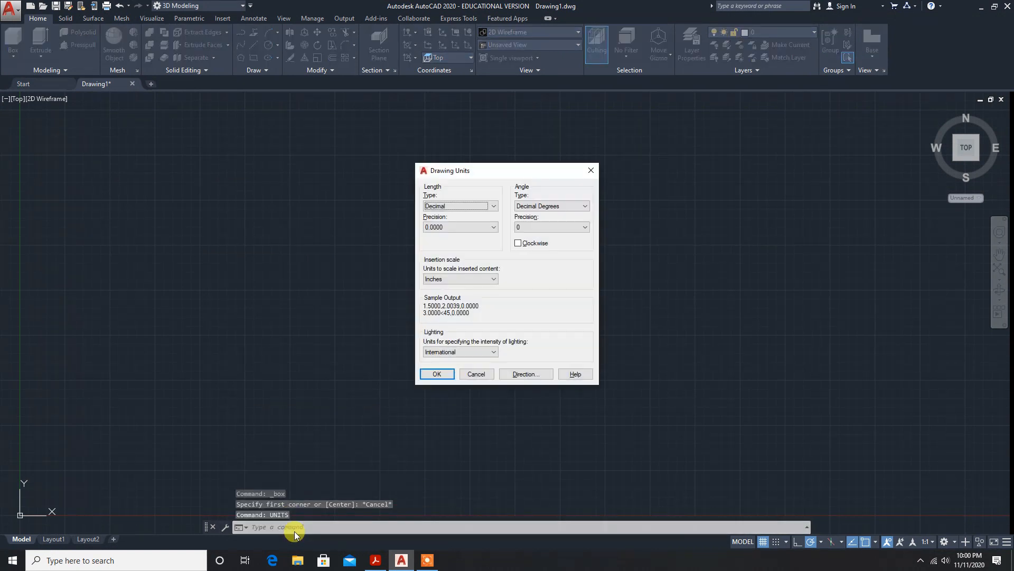
{"action": "left_click", "coordinate": [493, 227]}
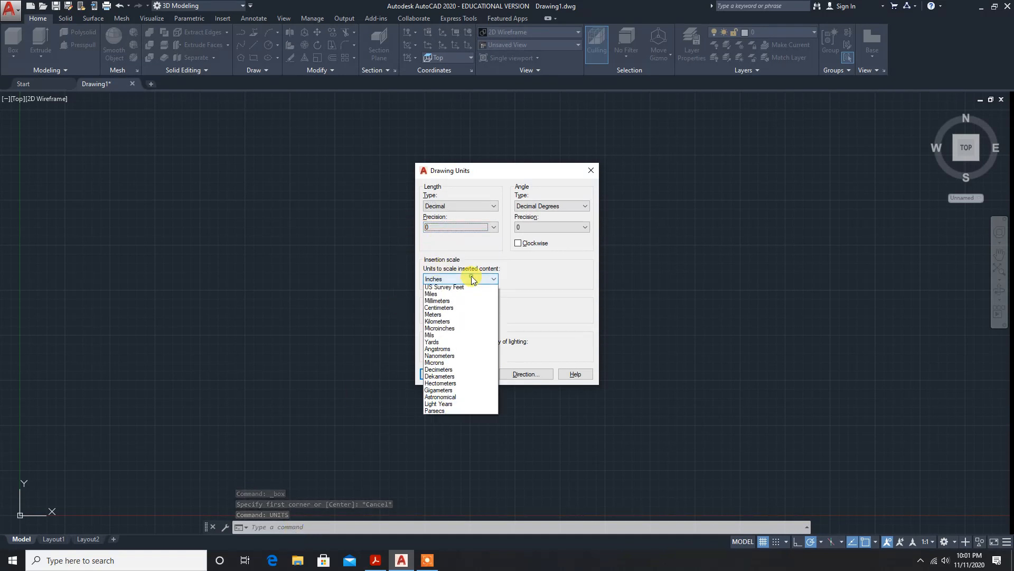
{"action": "left_click", "coordinate": [438, 300]}
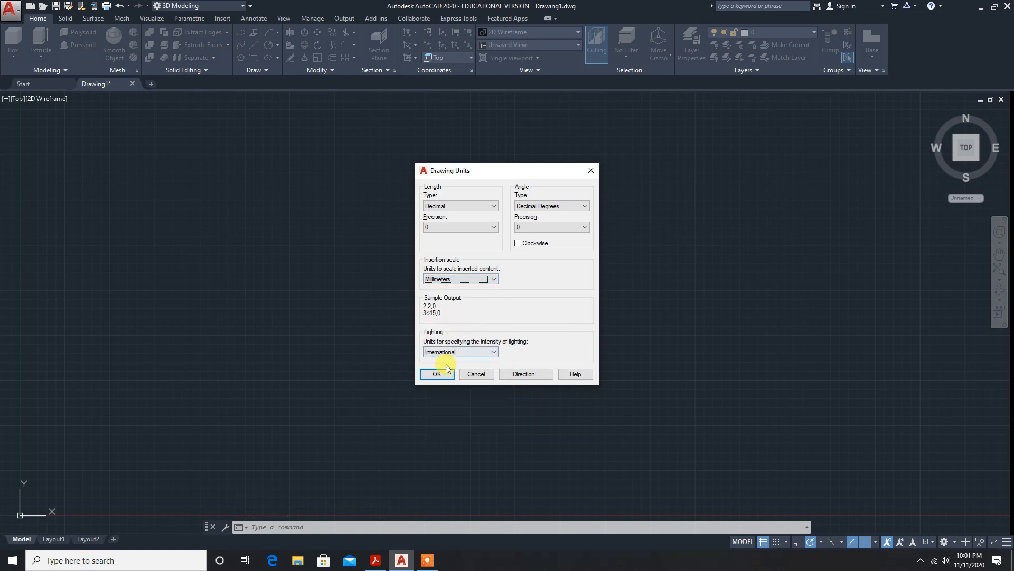
{"action": "left_click", "coordinate": [437, 373]}
{"action": "type", "text": "LIMITS"}
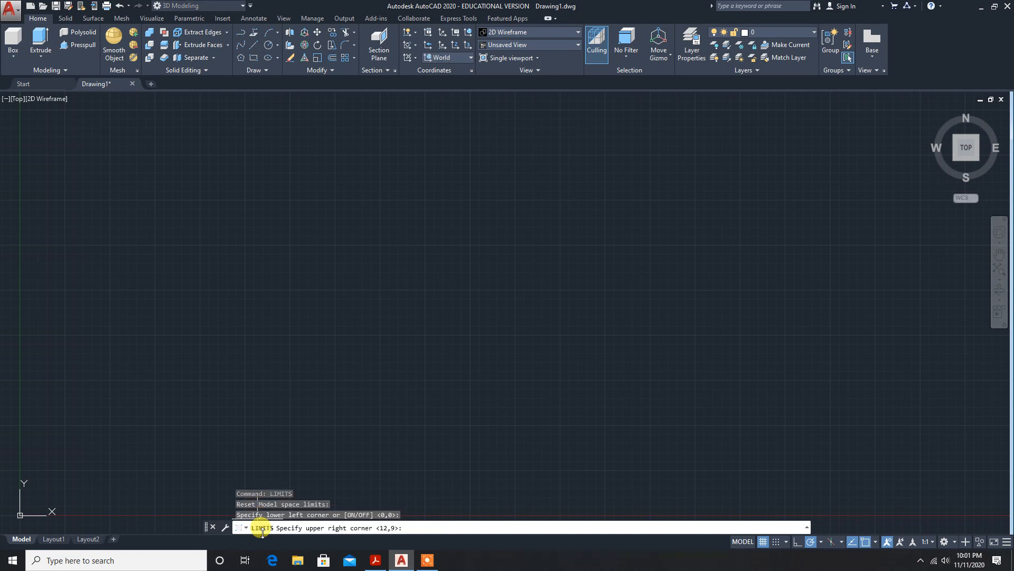
Set the limits' upper-right corner to 297,210 and zoom to All
{"action": "type", "text": "297,"}
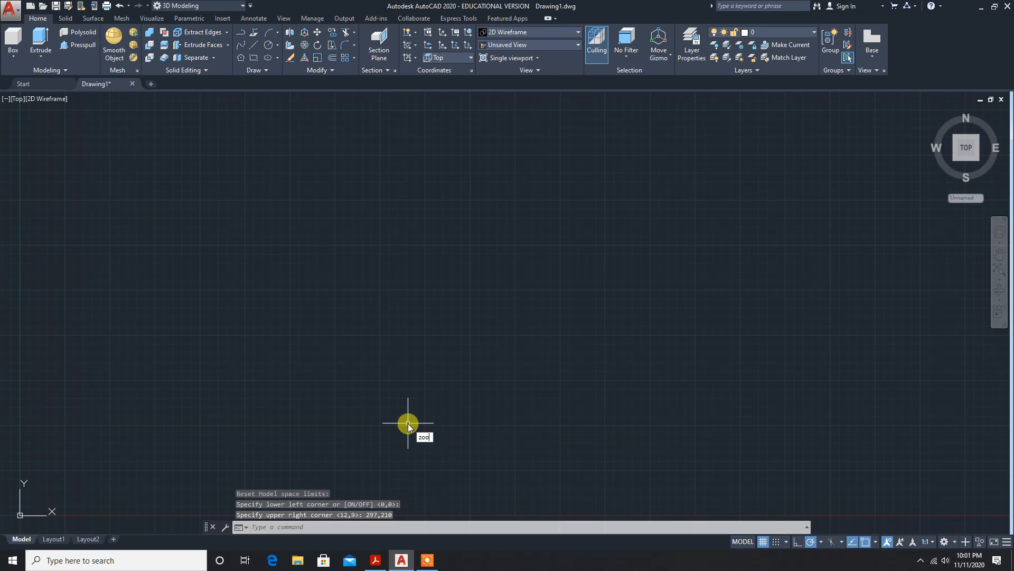
{"action": "type", "text": "ZOOM"}
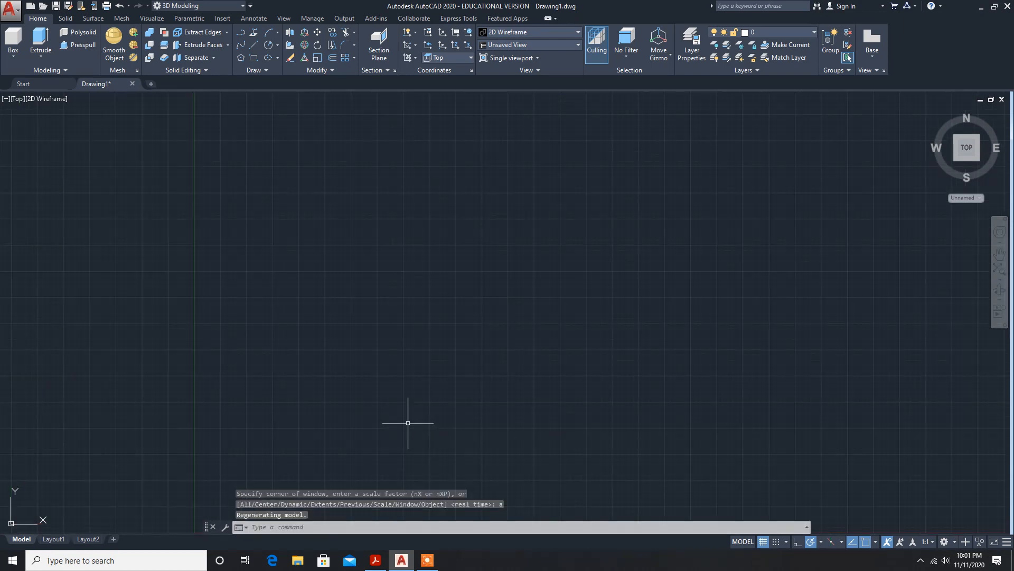
{"action": "mouse_move", "coordinate": [377, 302]}
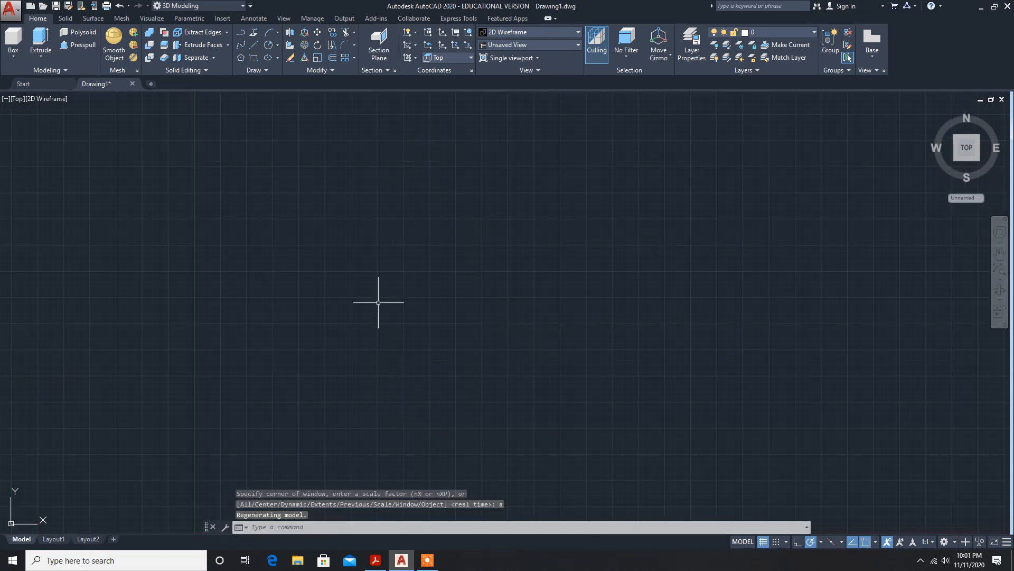
{"action": "mouse_move", "coordinate": [12, 61]}
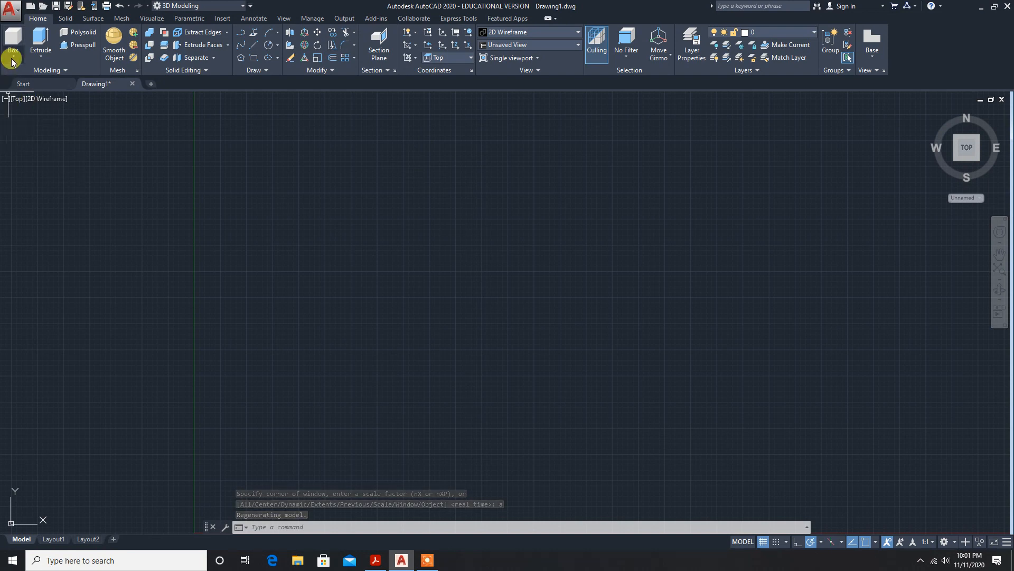
Build a pentagonal pyramid solid with 25 mm base edges and 60 mm height
{"action": "left_click", "coordinate": [12, 59]}
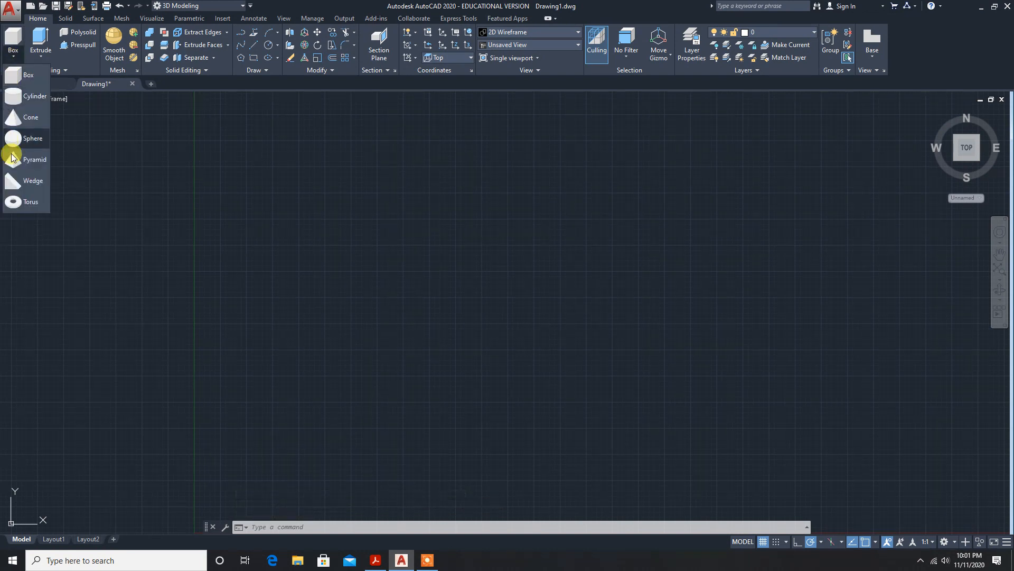
{"action": "mouse_move", "coordinate": [32, 159]}
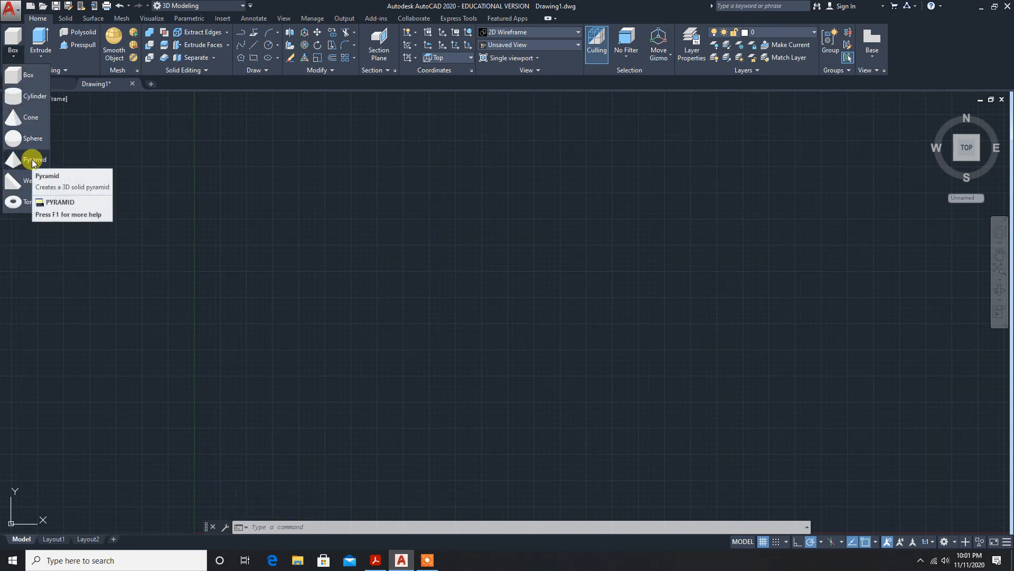
{"action": "left_click", "coordinate": [34, 159]}
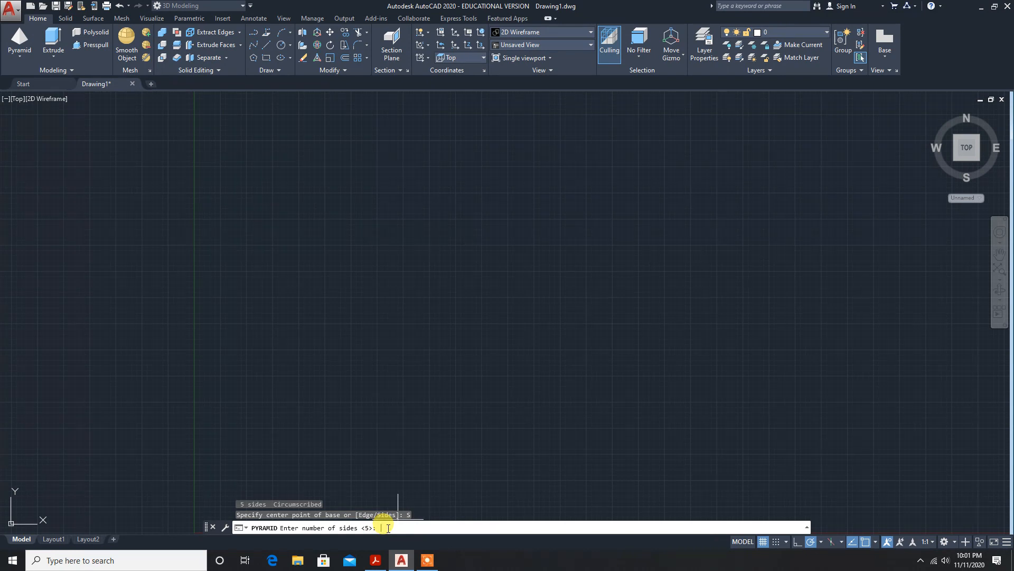
{"action": "key", "text": "Return"}
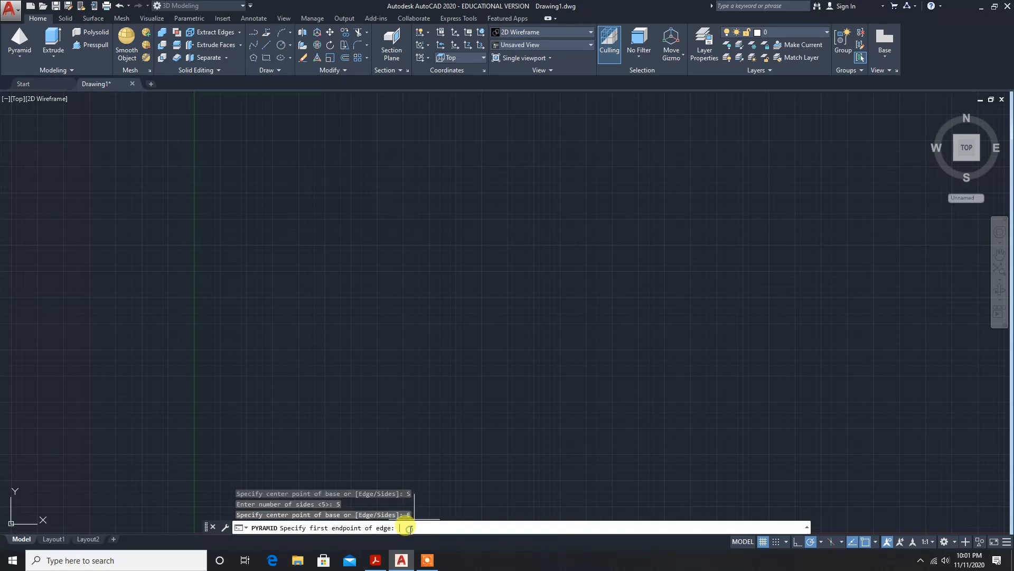
{"action": "mouse_move", "coordinate": [362, 342]}
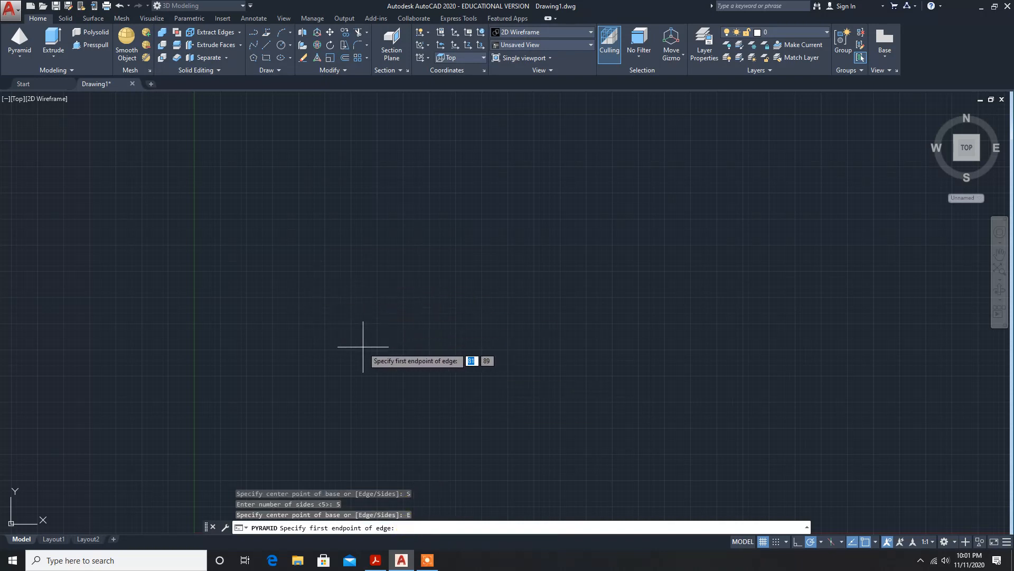
{"action": "left_click", "coordinate": [363, 329]}
{"action": "type", "text": "25"}
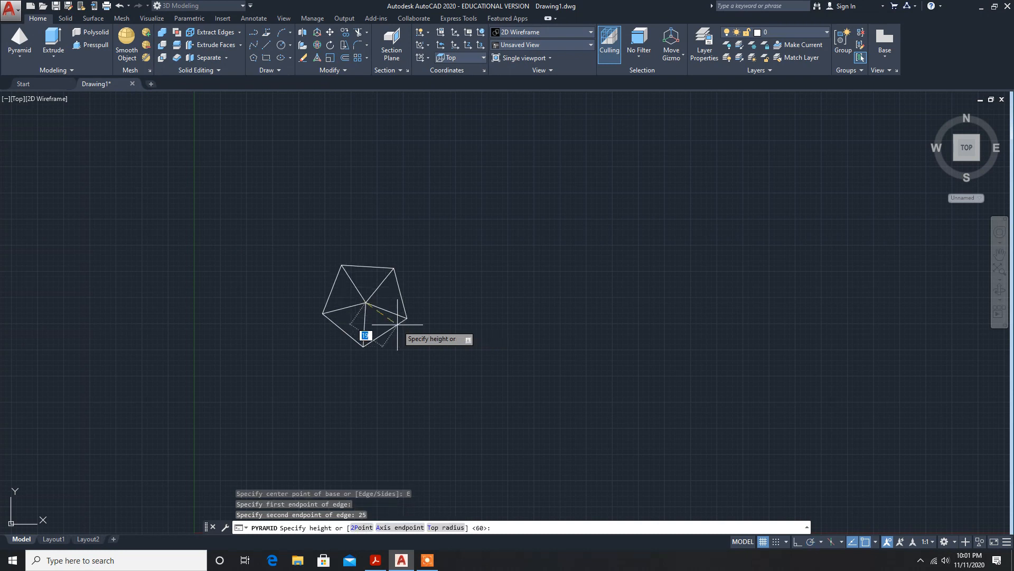
{"action": "mouse_move", "coordinate": [345, 411]}
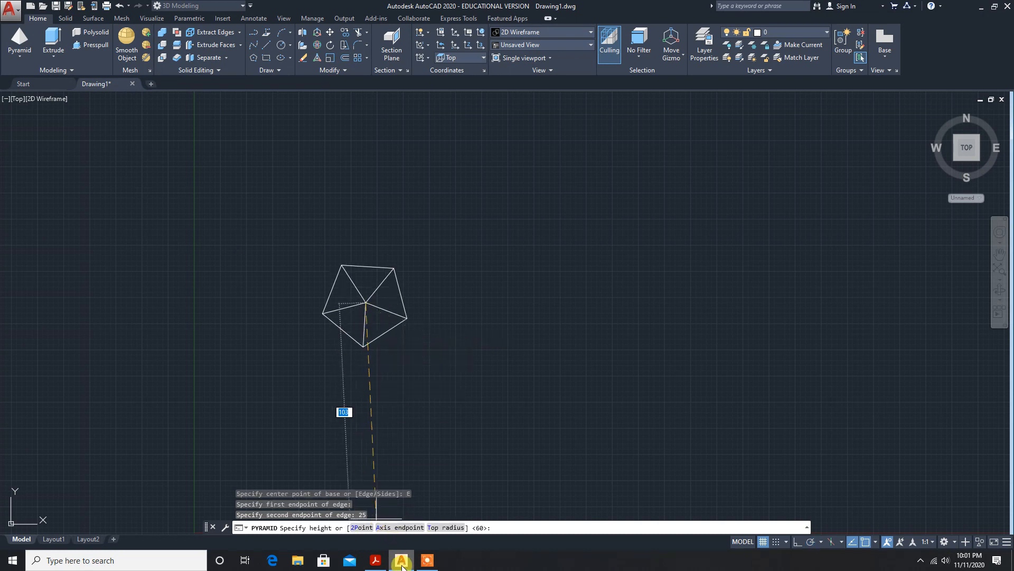
{"action": "left_click", "coordinate": [401, 560]}
{"action": "type", "text": "60"}
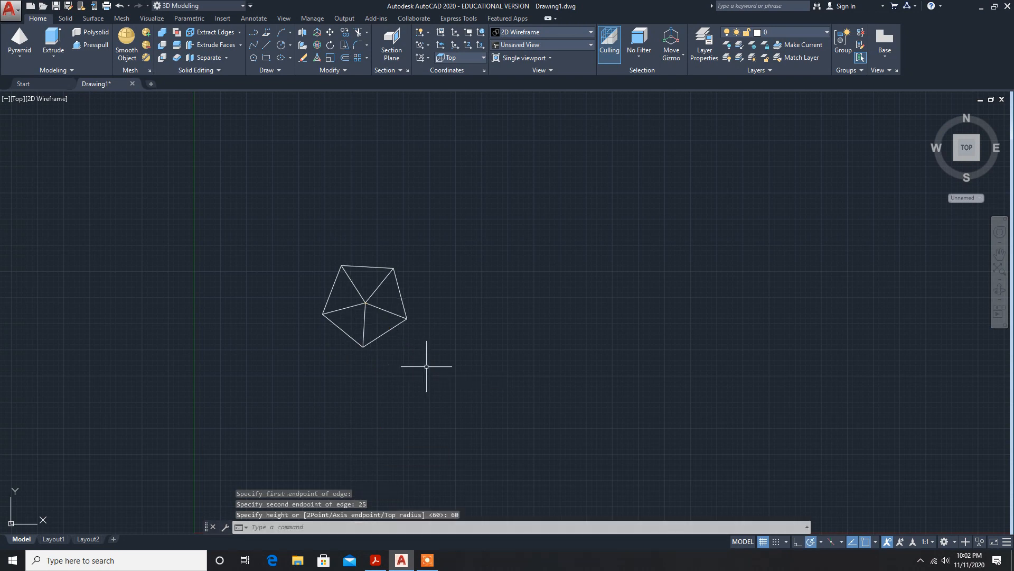
{"action": "mouse_move", "coordinate": [74, 127]}
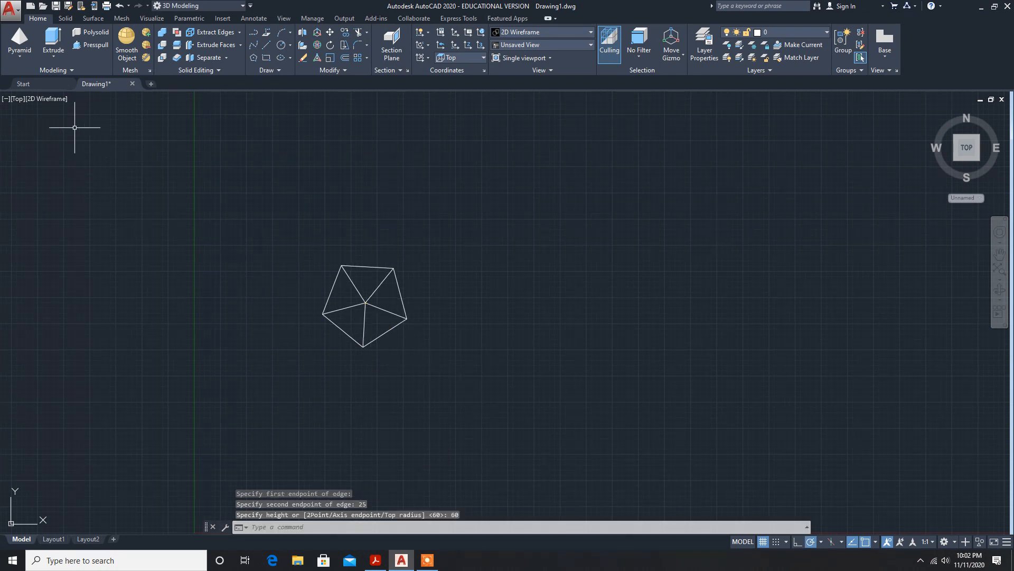
Keep the wireframe visual style and view the pyramid from Top, then Front
{"action": "left_click", "coordinate": [45, 98]}
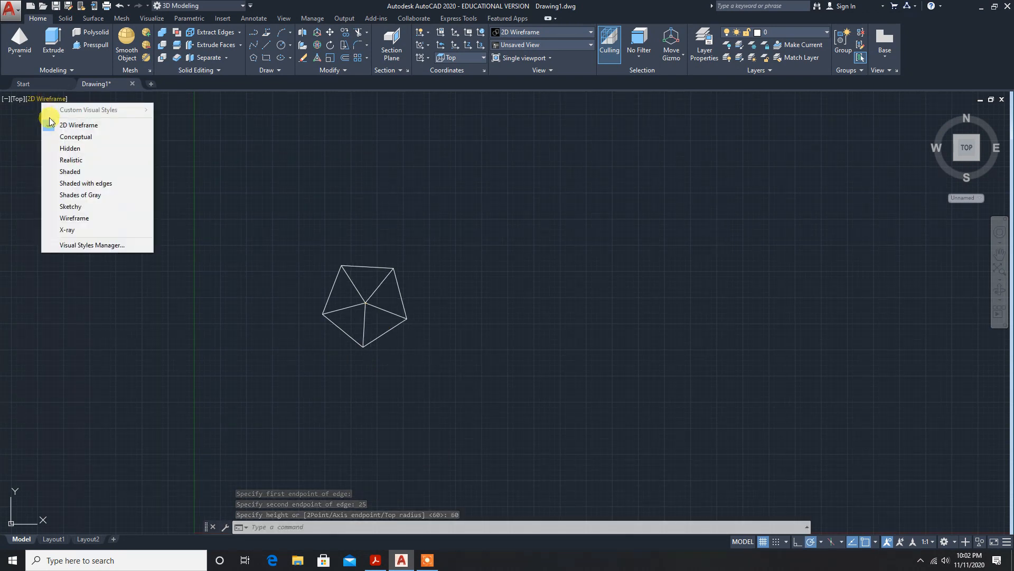
{"action": "left_click", "coordinate": [76, 137]}
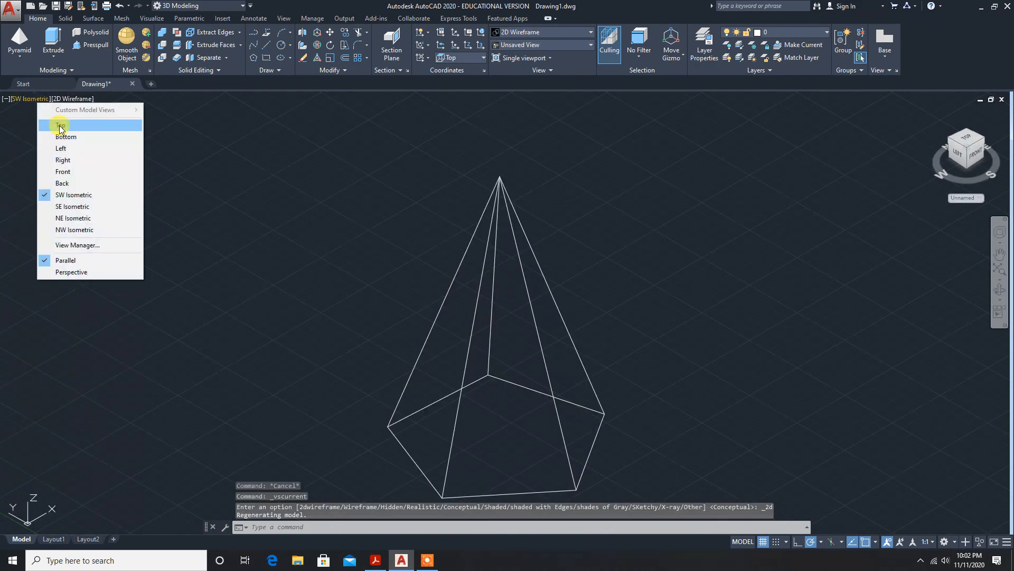
{"action": "left_click", "coordinate": [61, 125]}
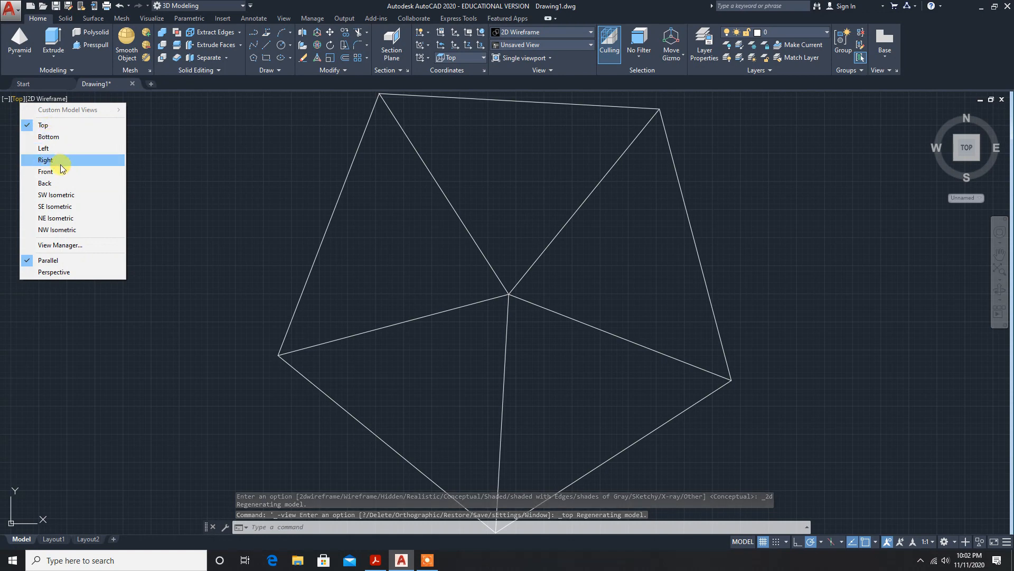
{"action": "left_click", "coordinate": [46, 171]}
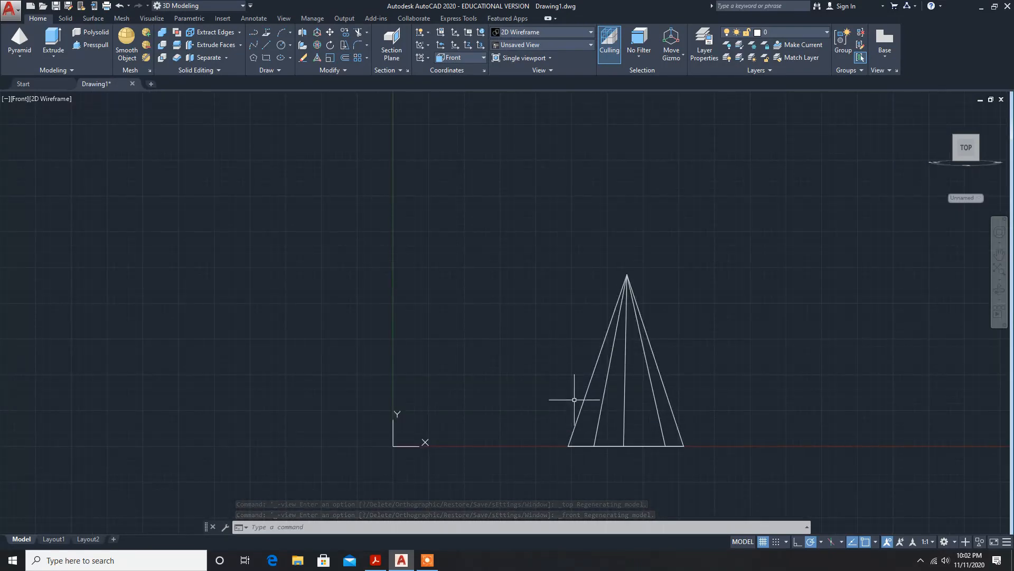
{"action": "left_click", "coordinate": [374, 560]}
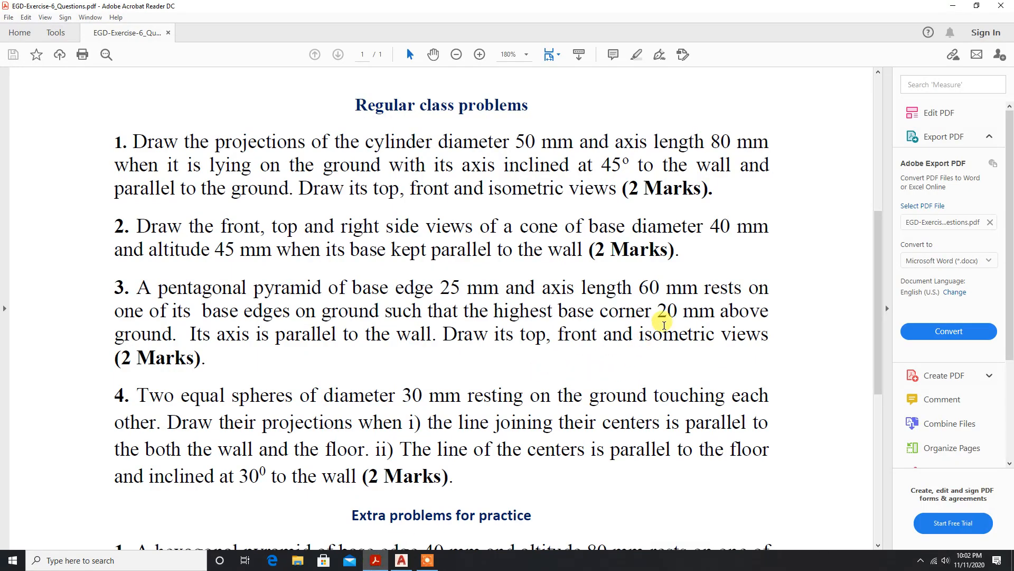
{"action": "mouse_move", "coordinate": [767, 313]}
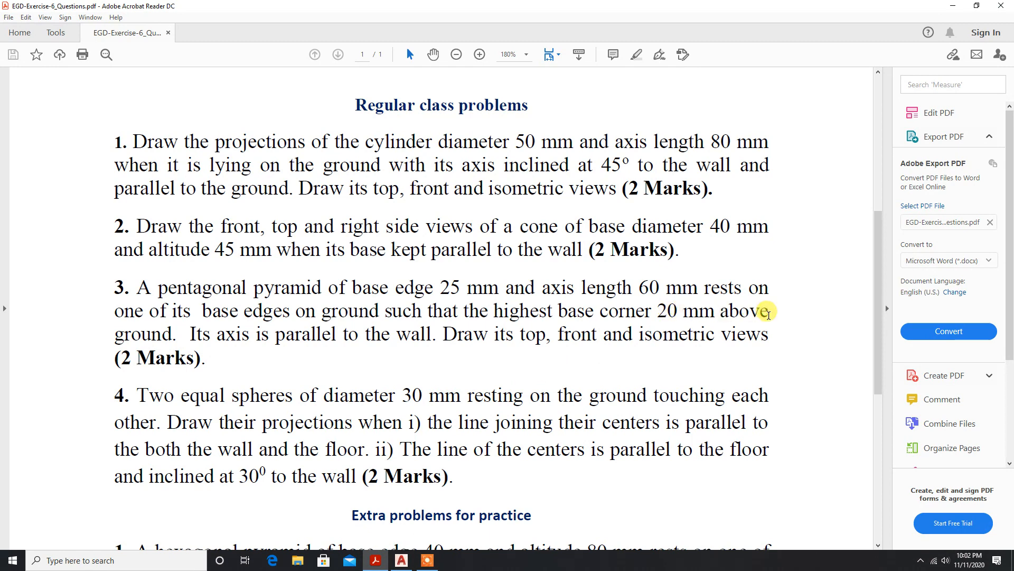
{"action": "mouse_move", "coordinate": [430, 557]}
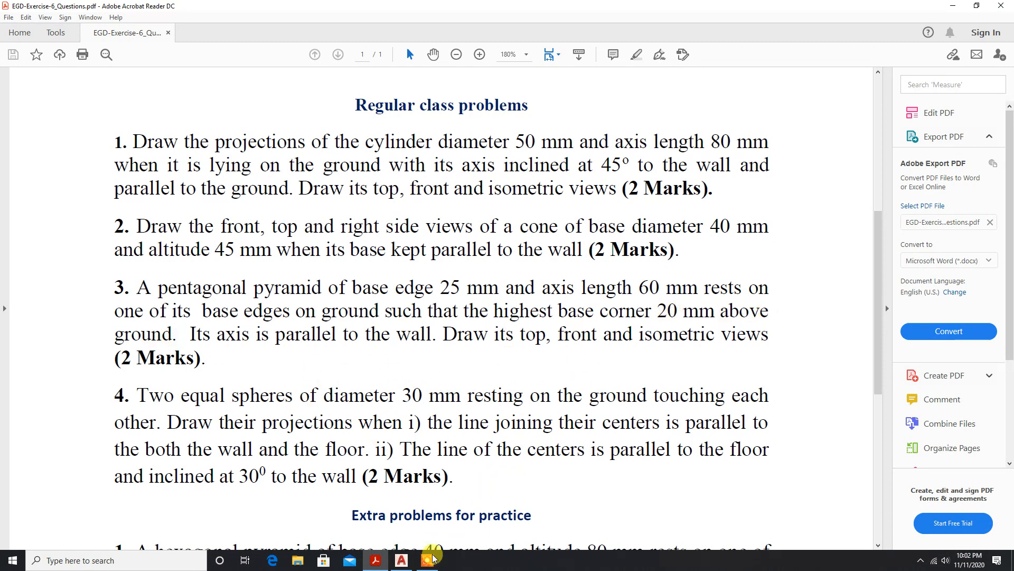
{"action": "left_click", "coordinate": [424, 560]}
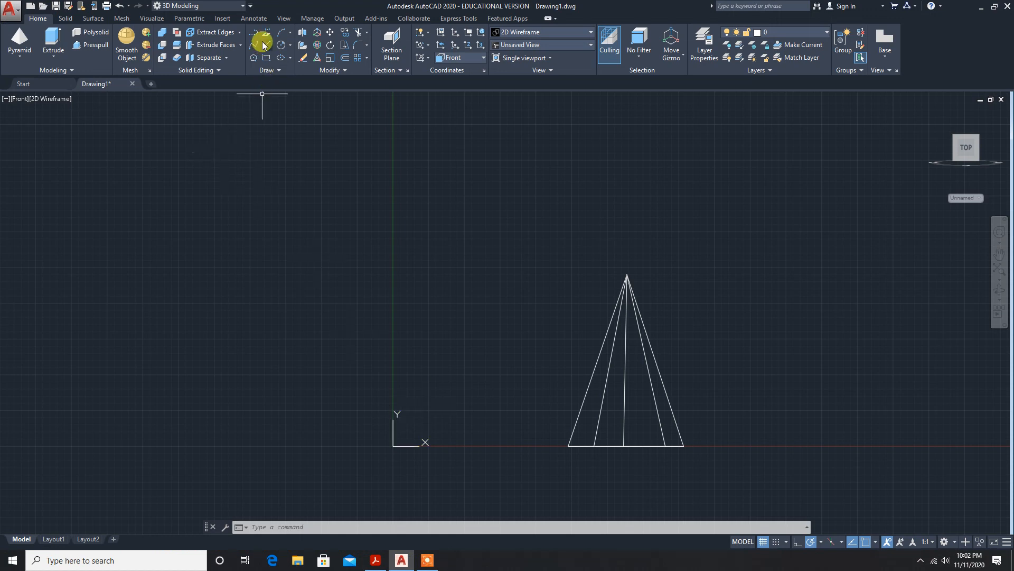
Draw a 20 mm line up from the left base corner and a horizontal guide line
{"action": "left_click", "coordinate": [263, 43]}
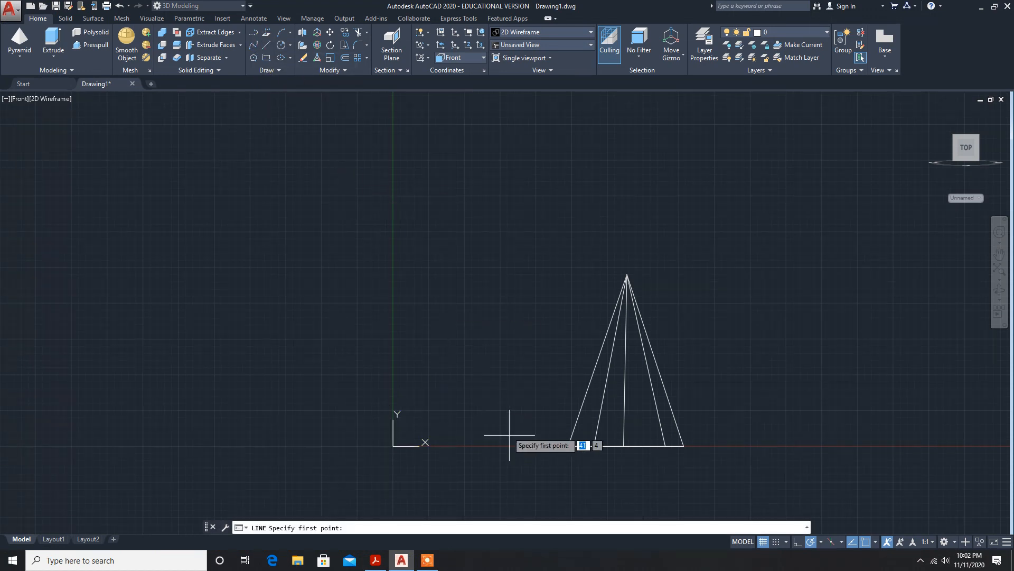
{"action": "left_click", "coordinate": [568, 445]}
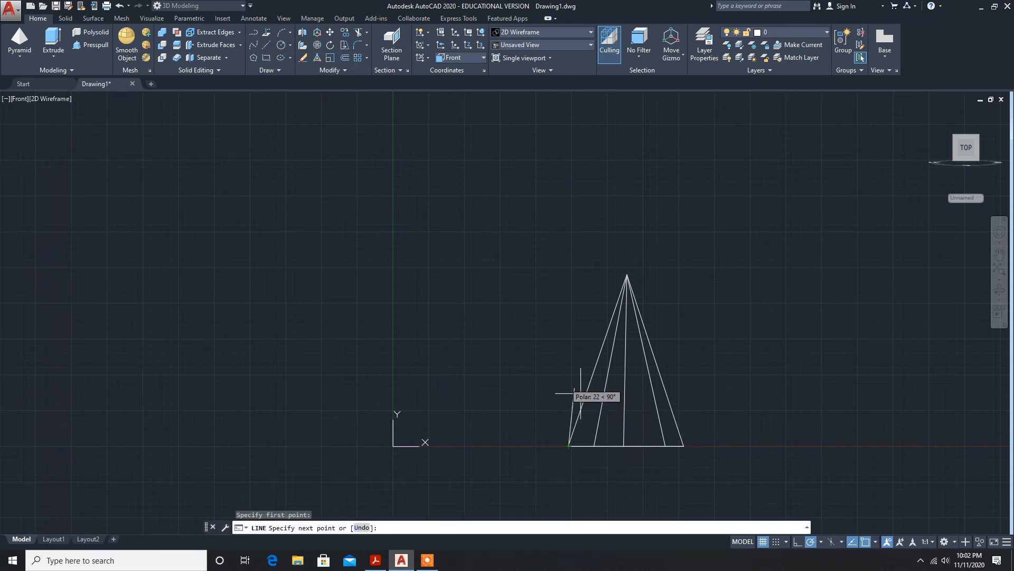
{"action": "mouse_move", "coordinate": [570, 407]}
{"action": "type", "text": "20"}
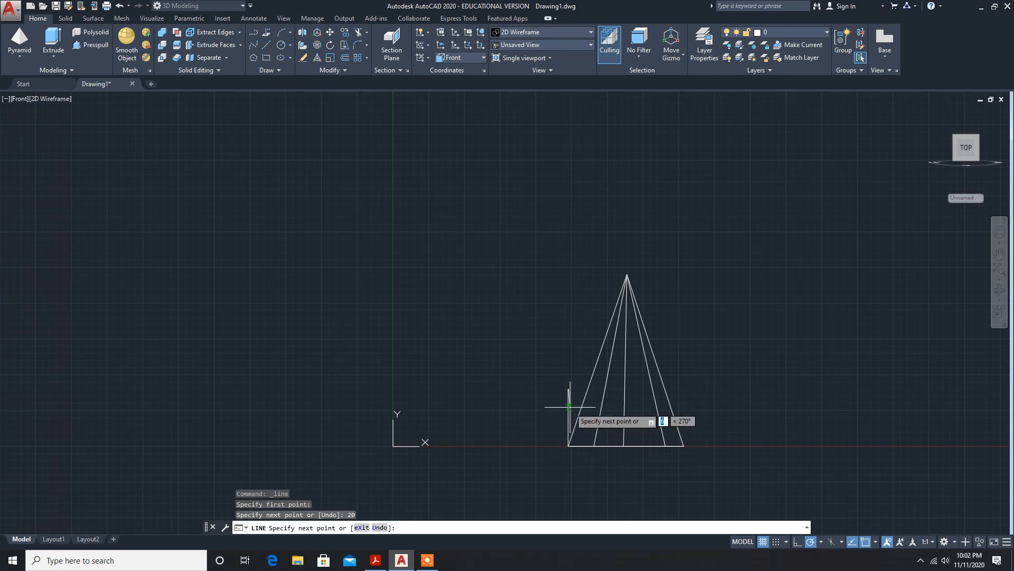
{"action": "mouse_move", "coordinate": [710, 389]}
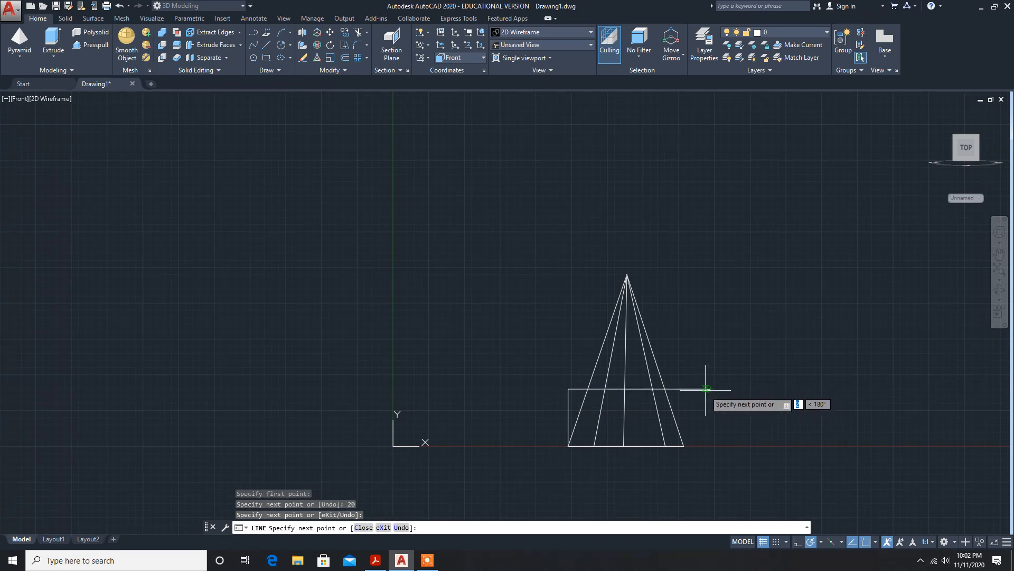
{"action": "key", "text": "Escape"}
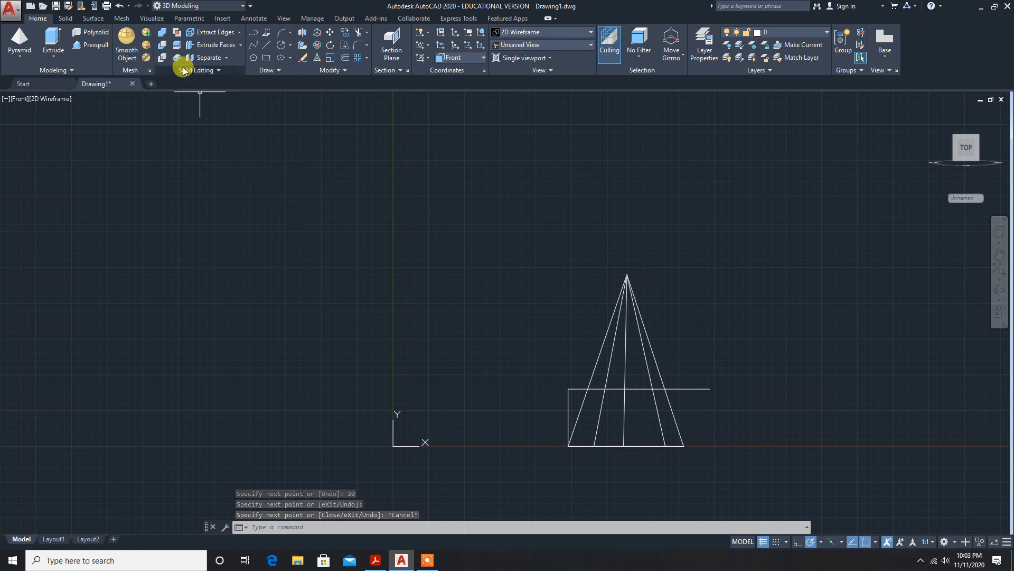
{"action": "mouse_move", "coordinate": [281, 46]}
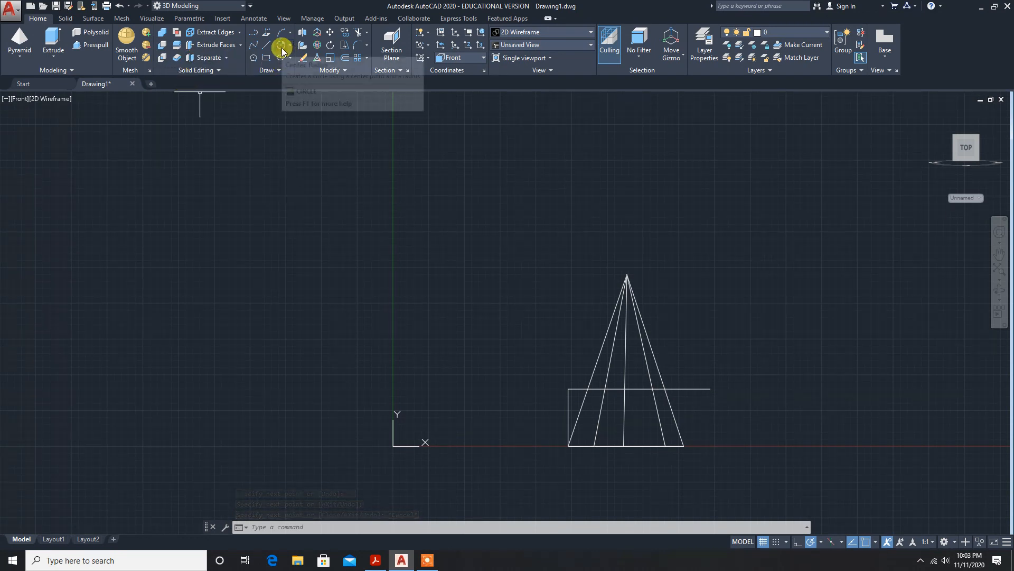
Draw a circle centred on the left base corner, through the right base corner
{"action": "left_click", "coordinate": [282, 46]}
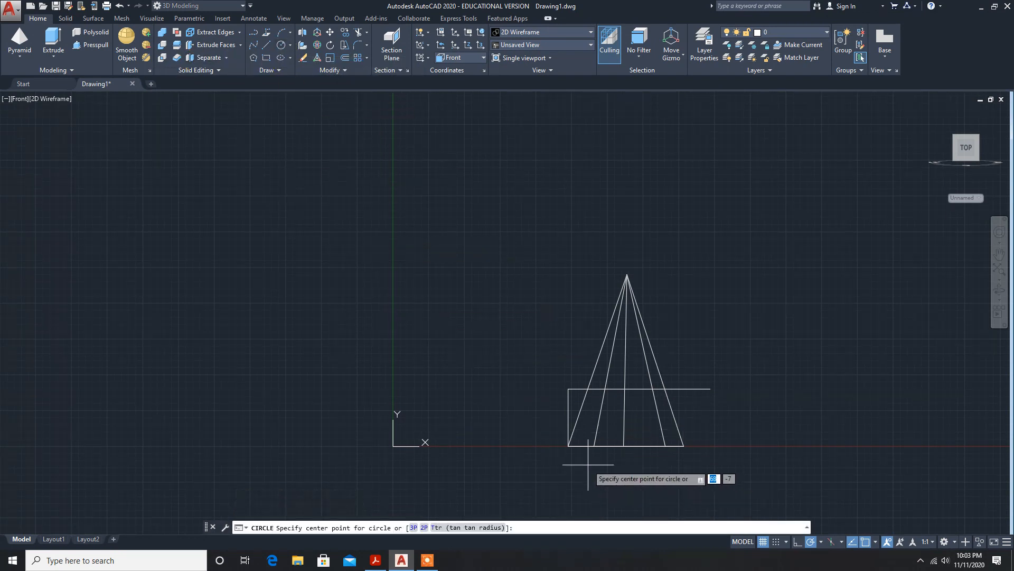
{"action": "left_click", "coordinate": [587, 447]}
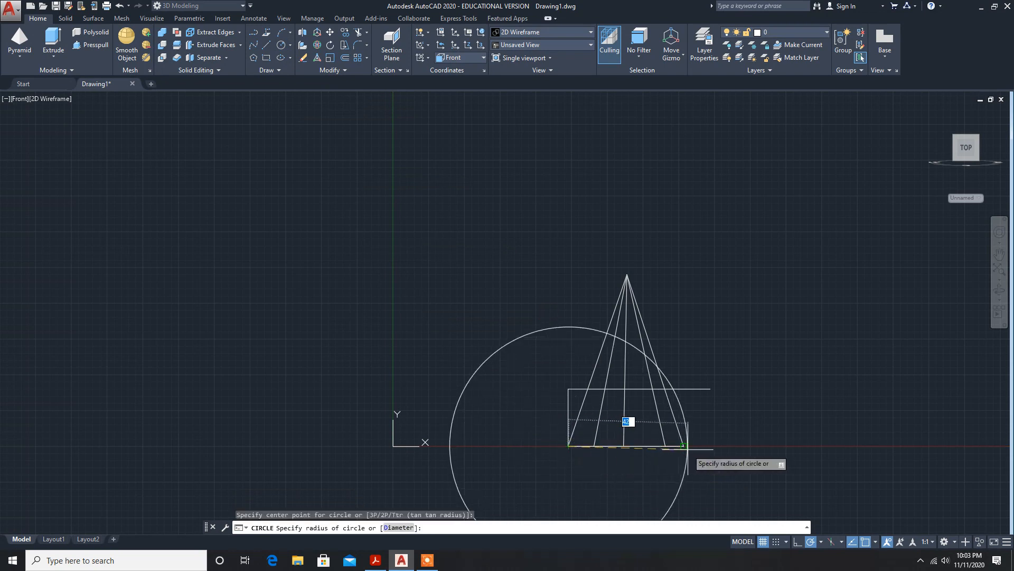
{"action": "mouse_move", "coordinate": [682, 445]}
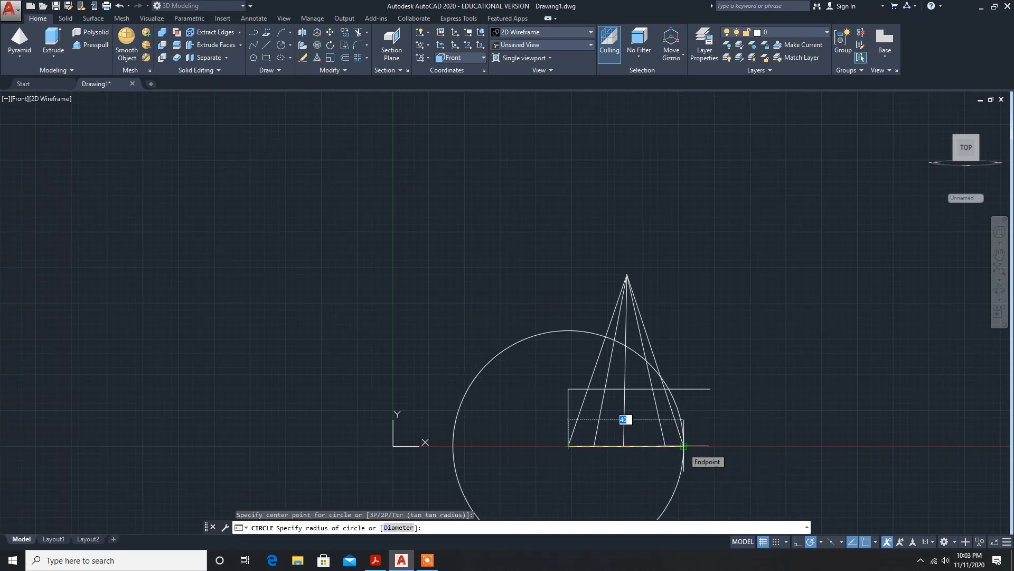
{"action": "left_click", "coordinate": [683, 445]}
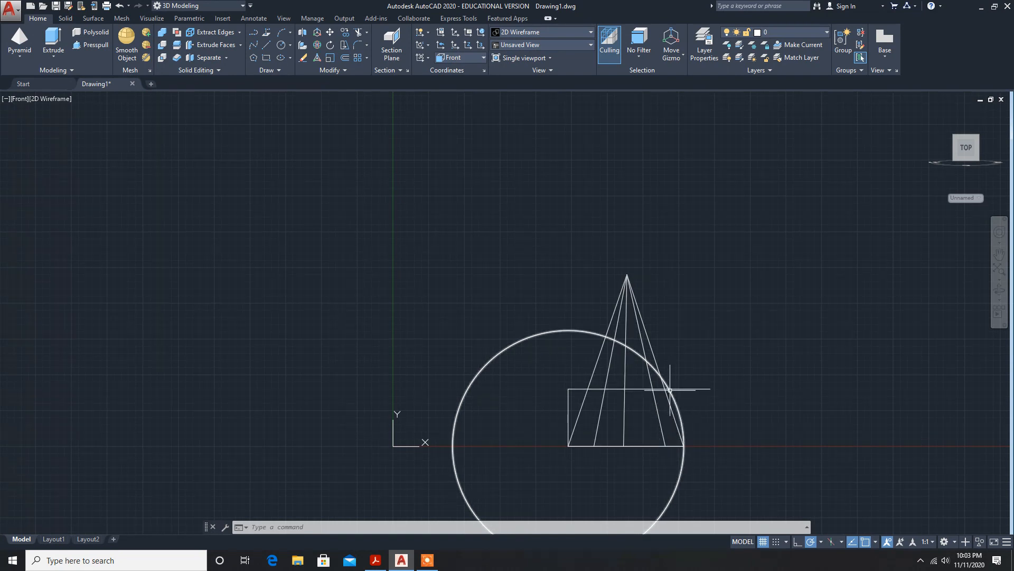
{"action": "mouse_move", "coordinate": [668, 388]}
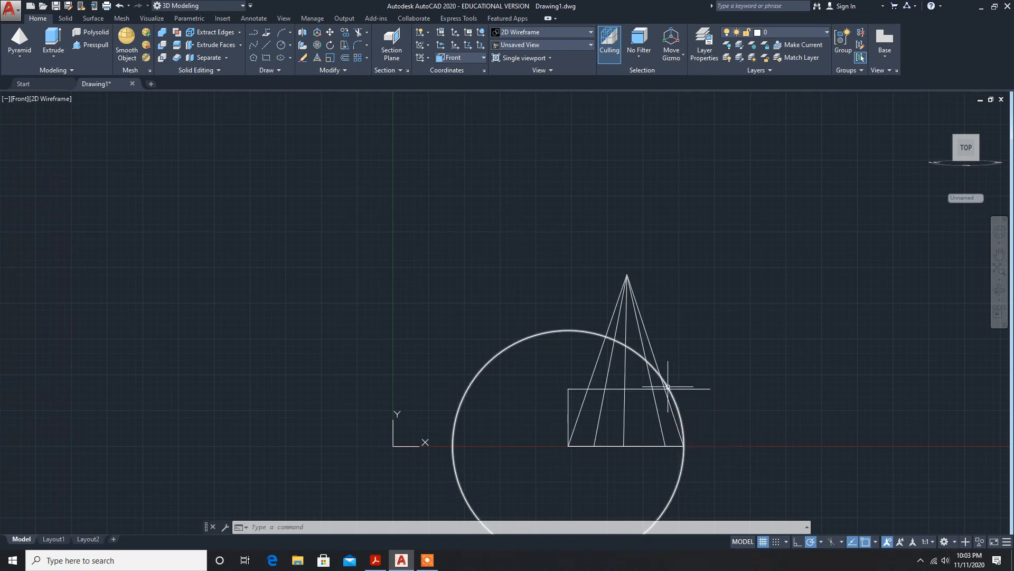
{"action": "mouse_move", "coordinate": [387, 117]}
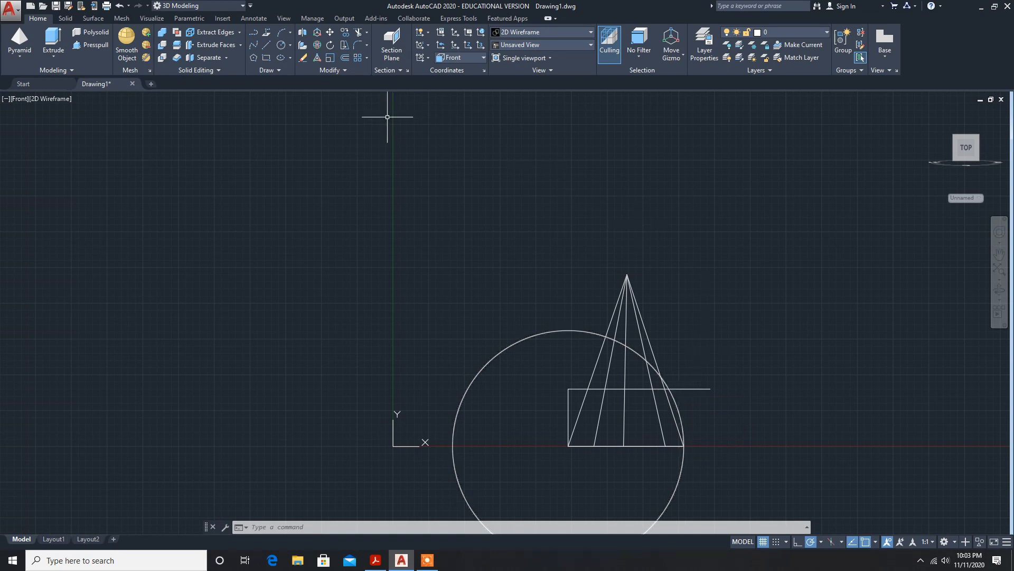
{"action": "mouse_move", "coordinate": [329, 46]}
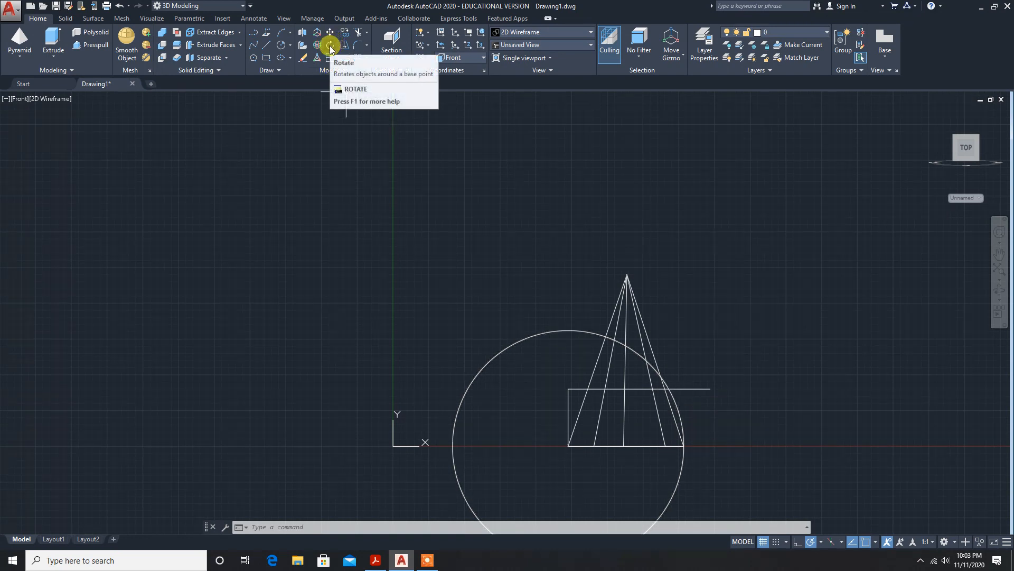
Rotate the pyramid using its lower base corner as the pivot point
{"action": "left_click", "coordinate": [330, 45]}
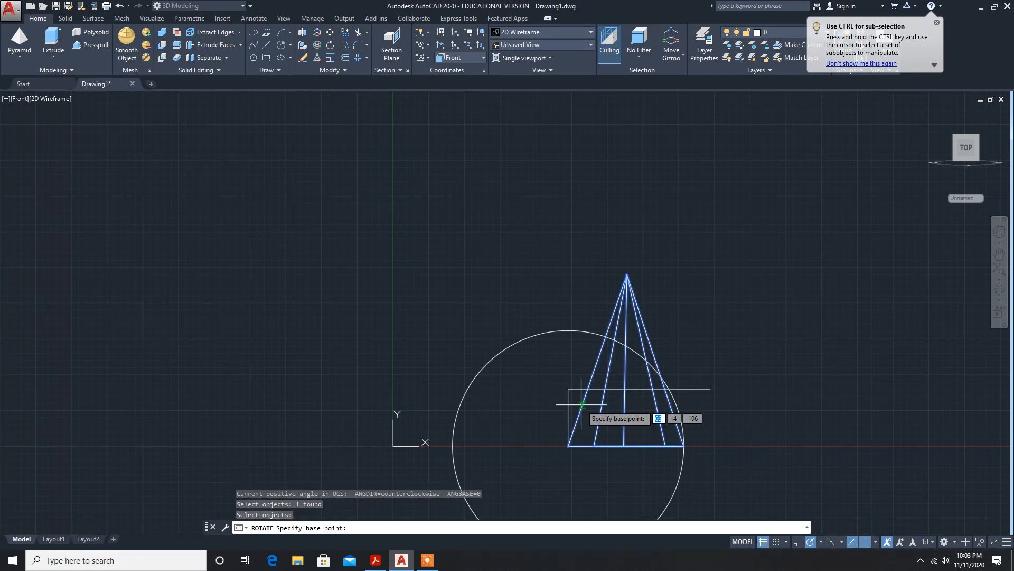
{"action": "mouse_move", "coordinate": [568, 445]}
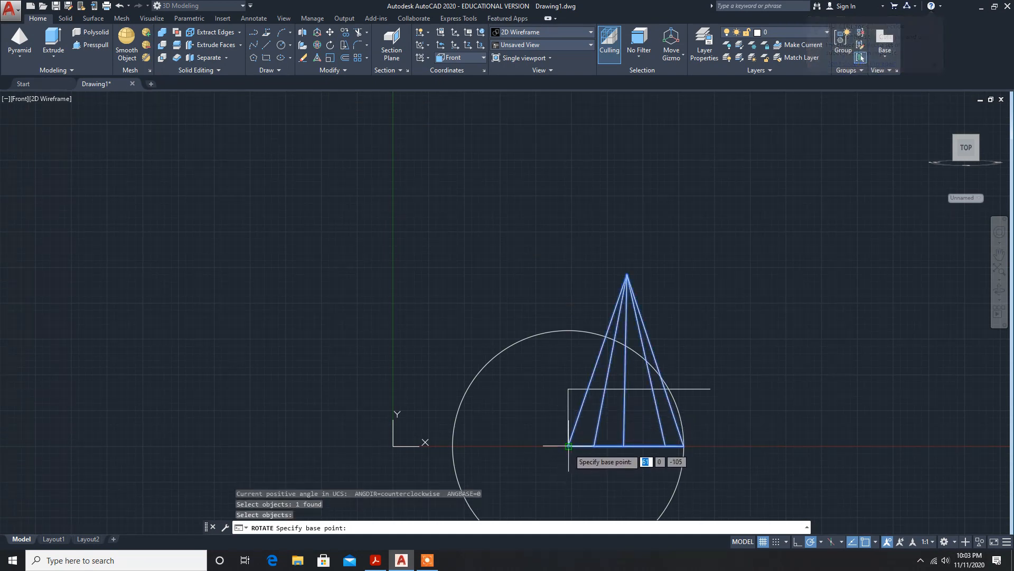
{"action": "left_click", "coordinate": [568, 446]}
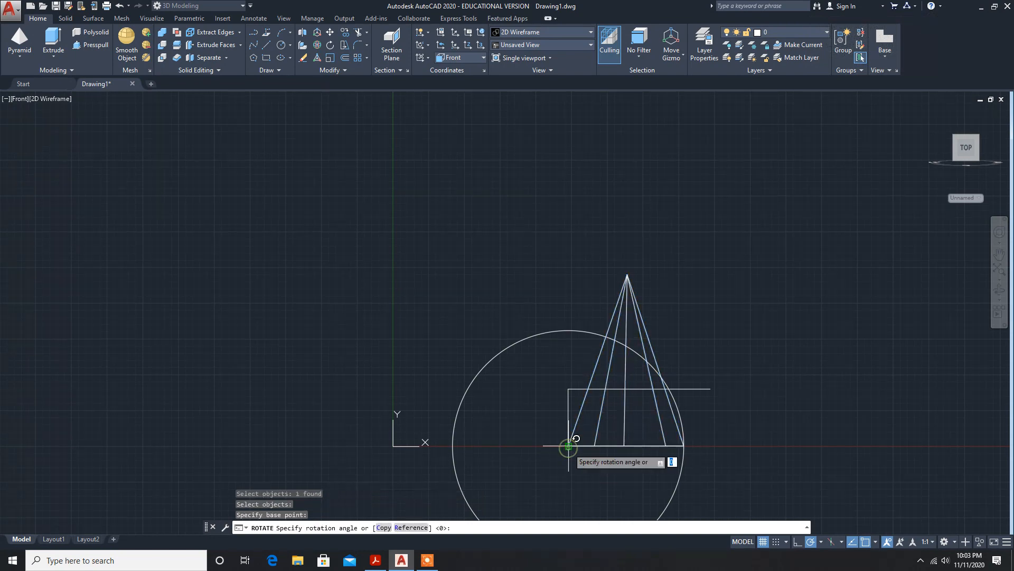
{"action": "mouse_move", "coordinate": [676, 381]}
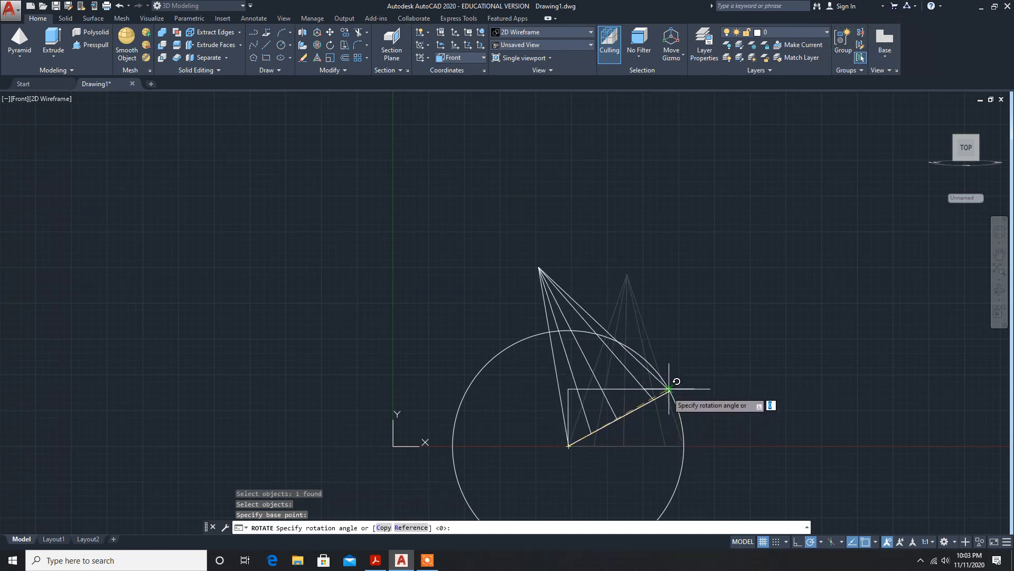
{"action": "mouse_move", "coordinate": [670, 385]}
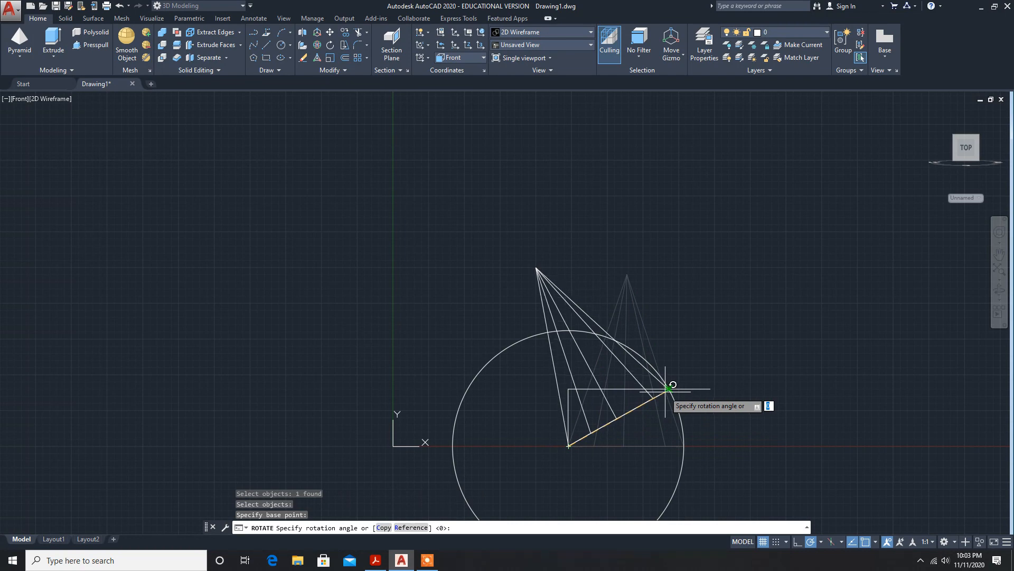
{"action": "mouse_move", "coordinate": [676, 380]}
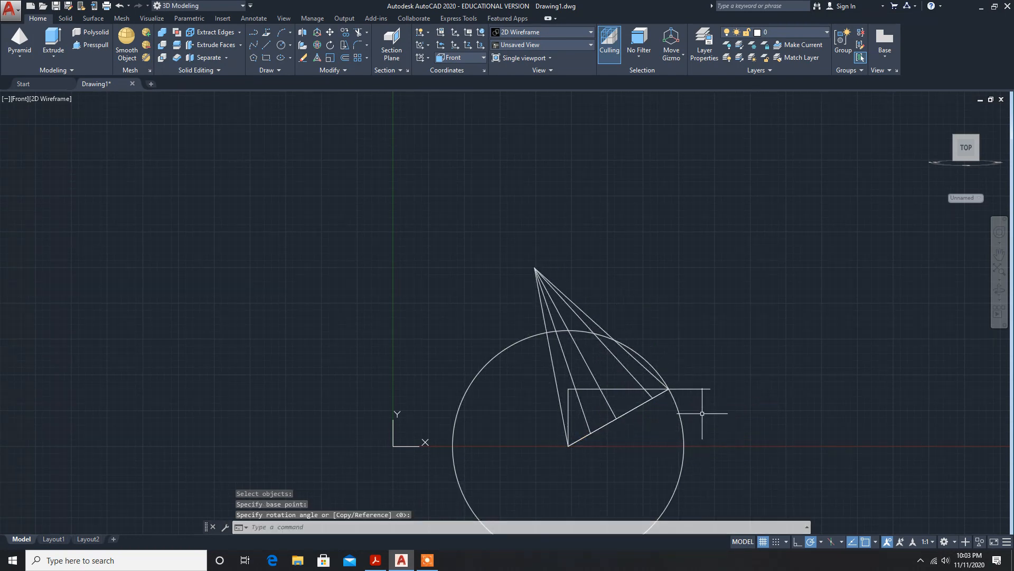
{"action": "mouse_move", "coordinate": [724, 427]}
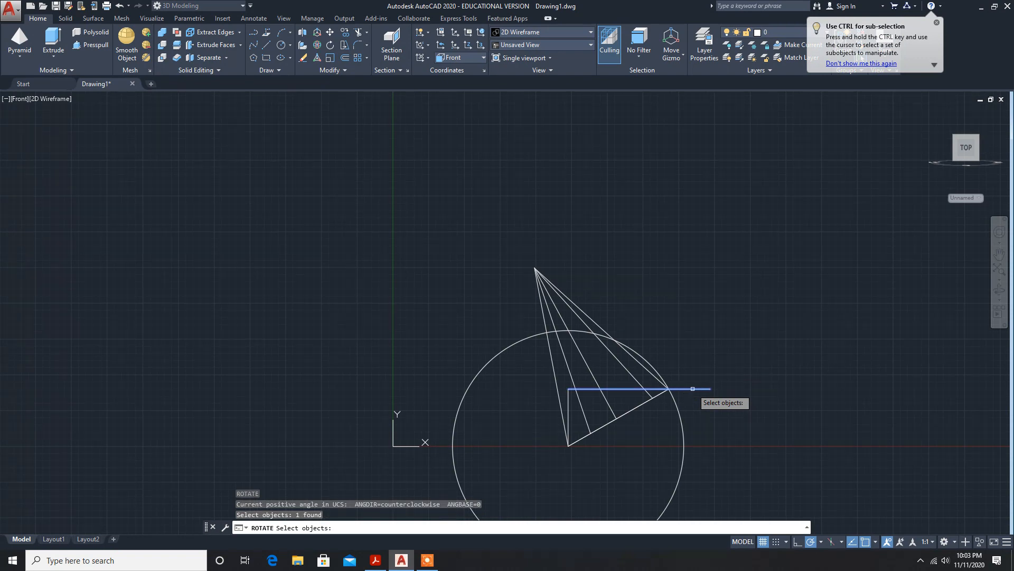
{"action": "mouse_move", "coordinate": [680, 405]}
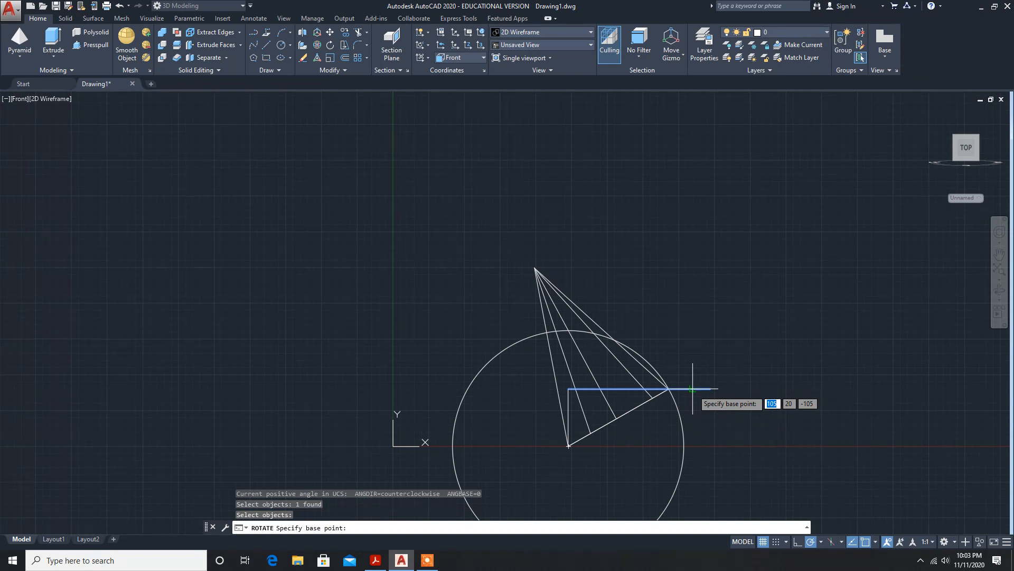
Cancel the stray rotation and delete the construction circle and guide line
{"action": "key", "text": "Escape"}
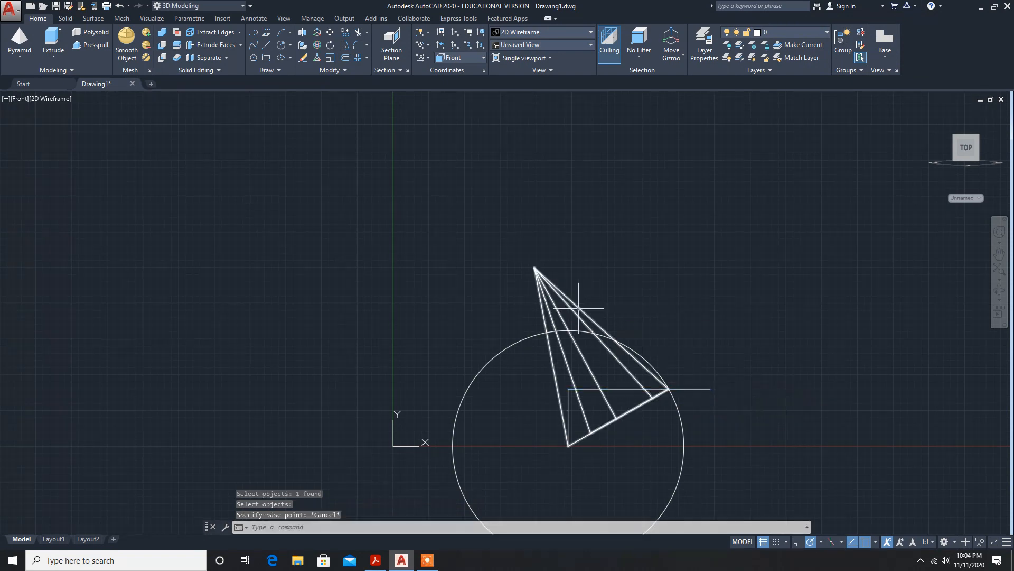
{"action": "left_click", "coordinate": [639, 389]}
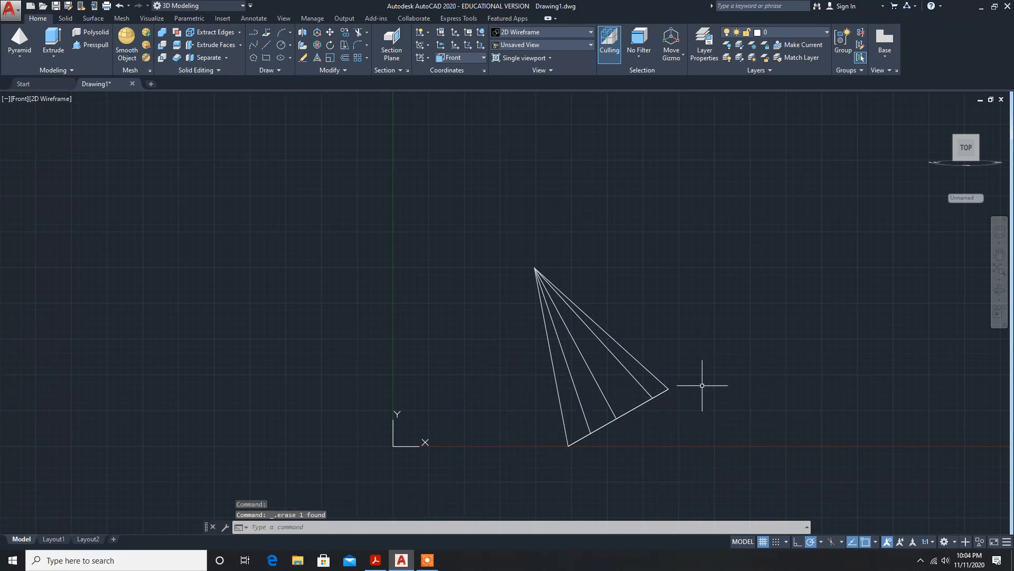
{"action": "mouse_move", "coordinate": [897, 72]}
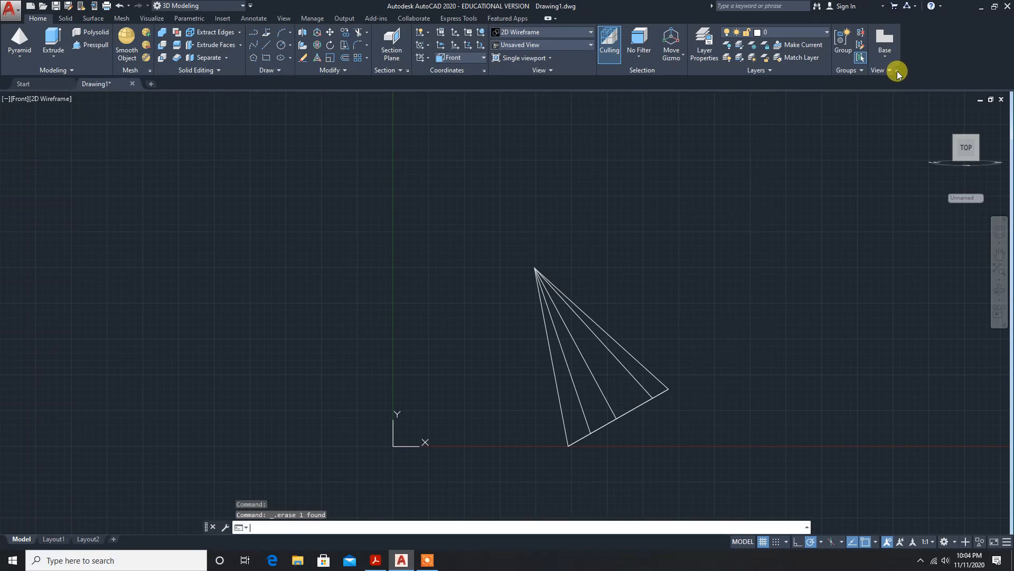
Set the drawing-view drafting standard to first-angle projection
{"action": "left_click", "coordinate": [897, 70]}
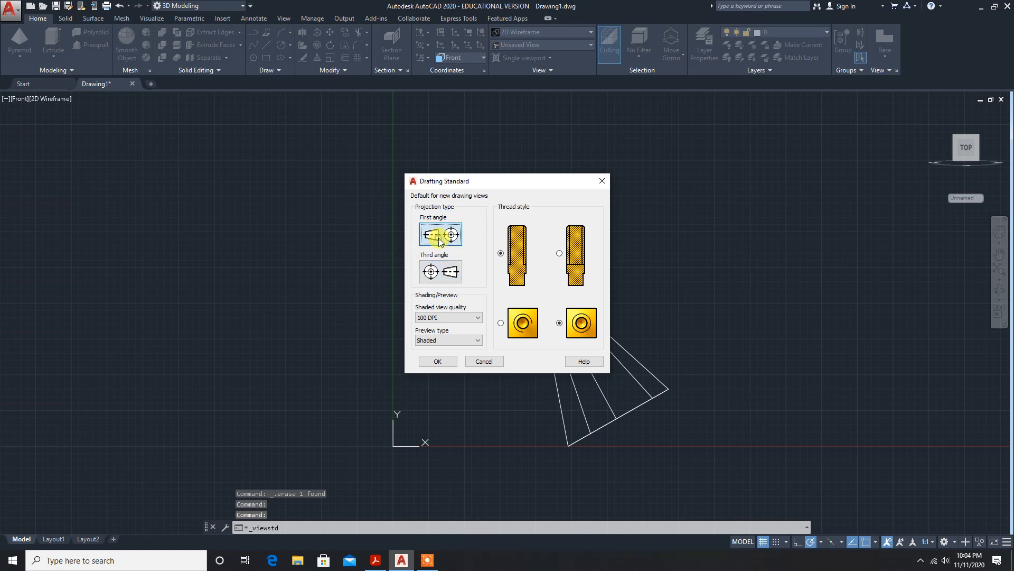
{"action": "left_click", "coordinate": [438, 361]}
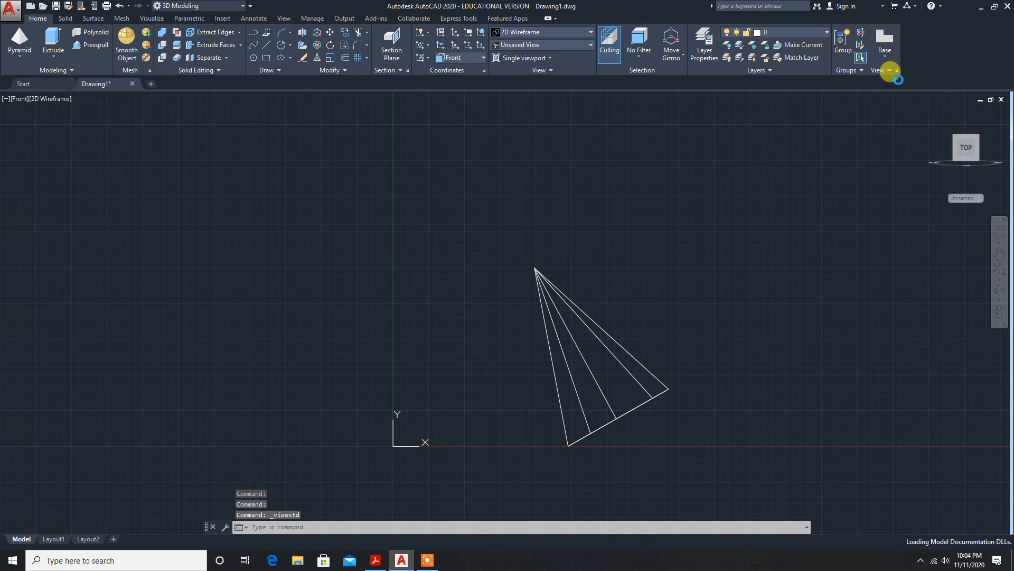
Start a base view from model space, then switch to the exercise PDF
{"action": "left_click", "coordinate": [885, 39]}
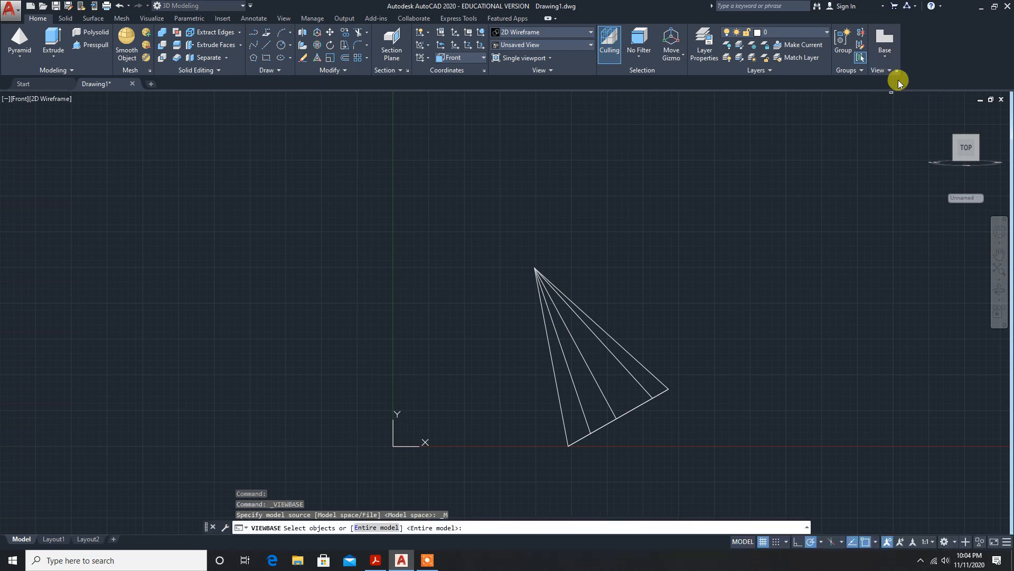
{"action": "mouse_move", "coordinate": [559, 389]}
{"action": "type", "text": "6.3"}
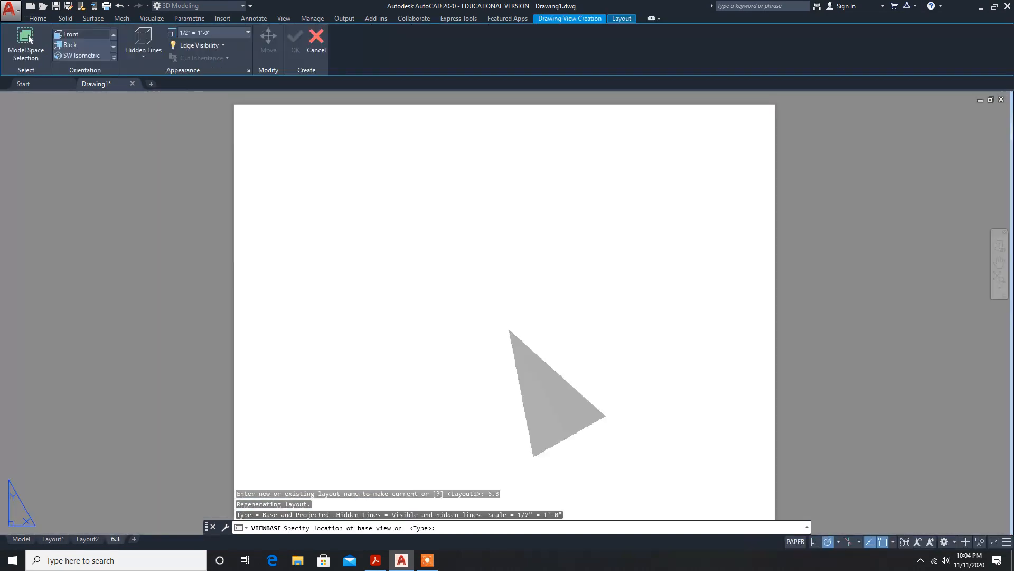
{"action": "mouse_move", "coordinate": [400, 559]}
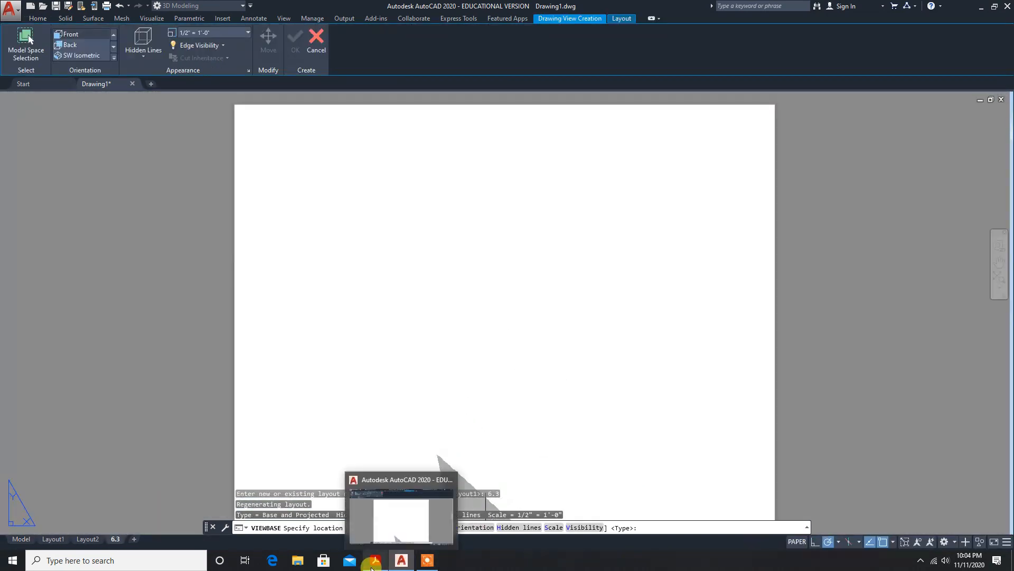
{"action": "left_click", "coordinate": [371, 560]}
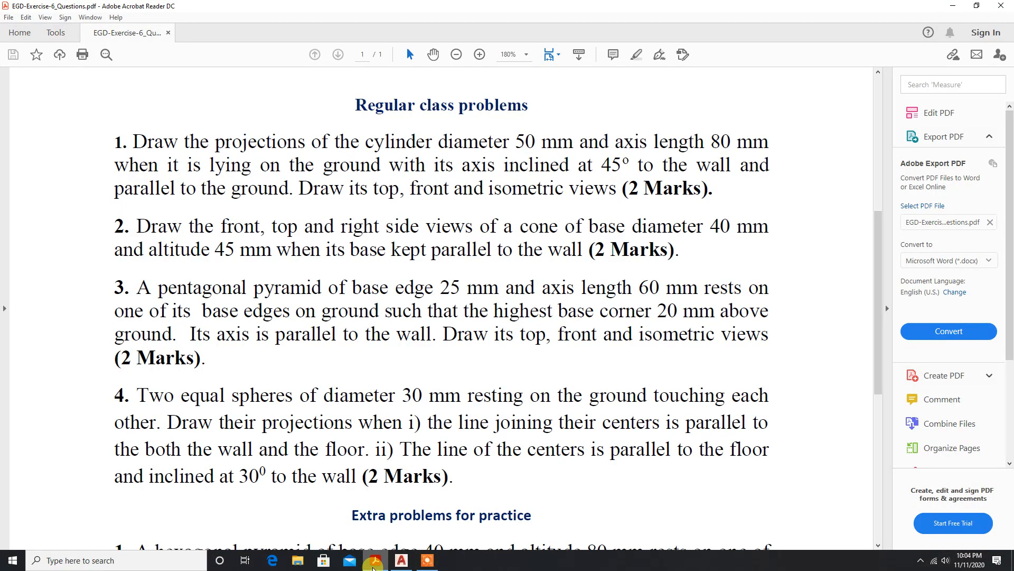
{"action": "mouse_move", "coordinate": [404, 560]}
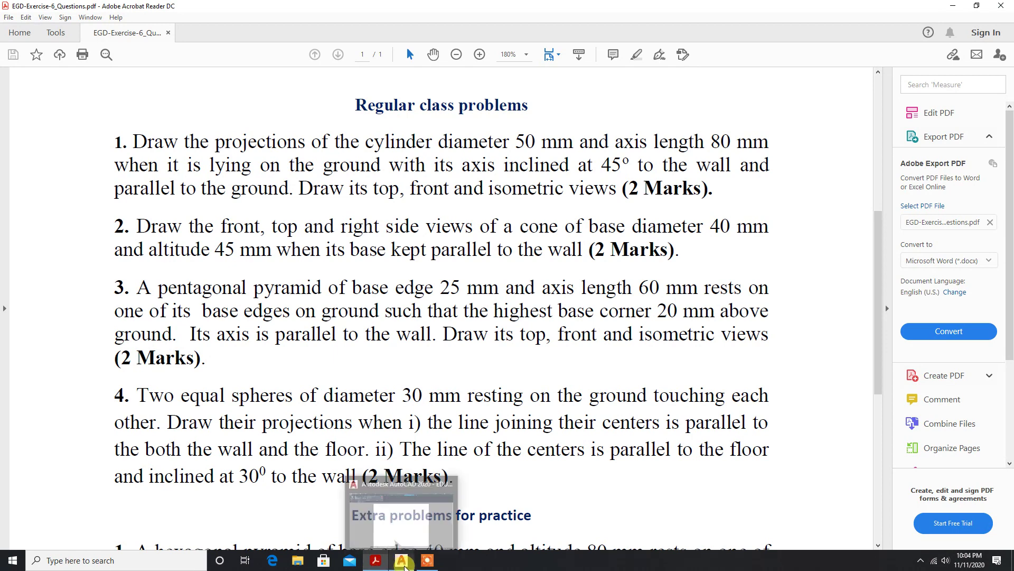
Place the tilted front base view top-left and the isometric projection at lower right
{"action": "left_click", "coordinate": [401, 560]}
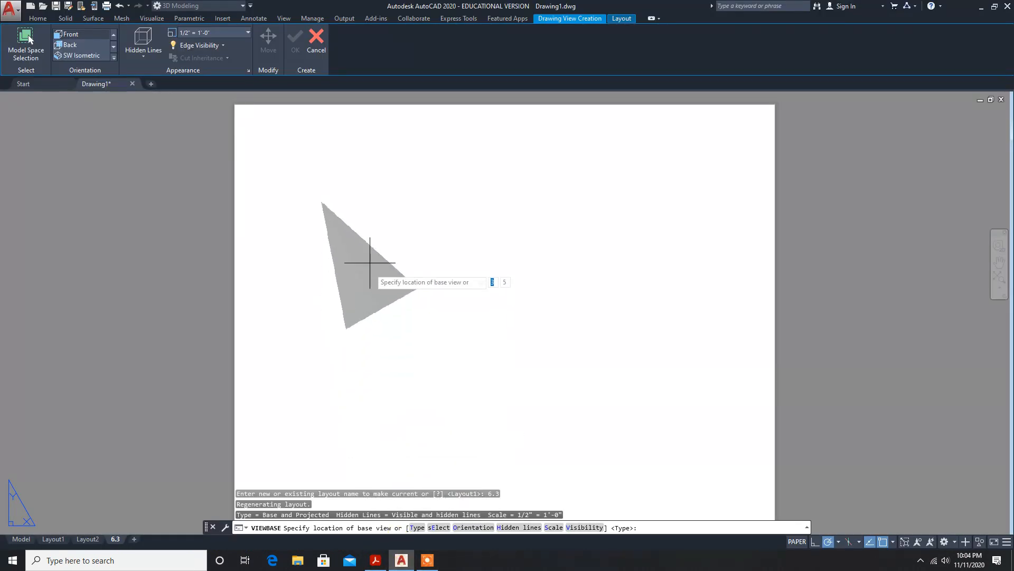
{"action": "mouse_move", "coordinate": [369, 214]}
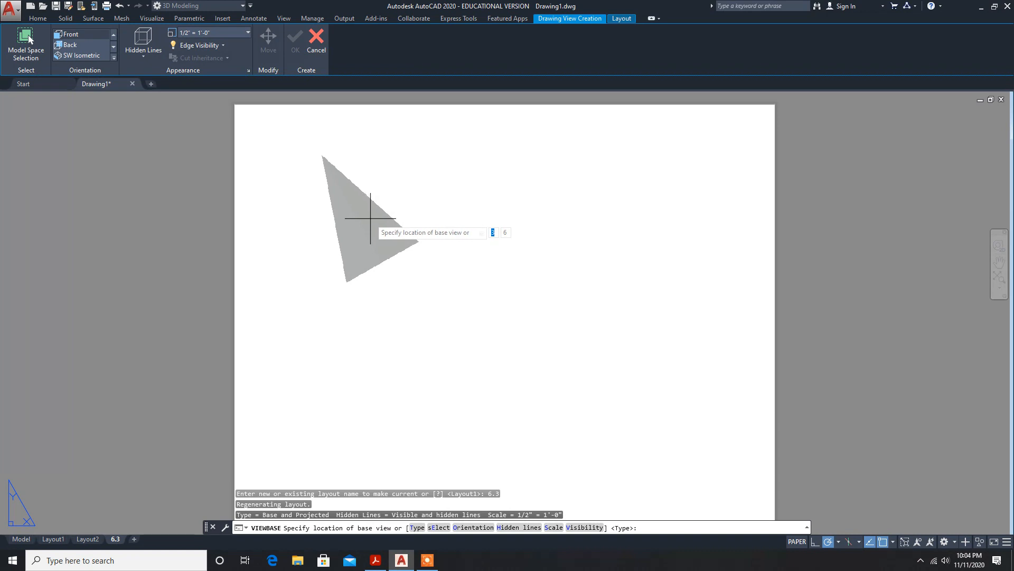
{"action": "left_click", "coordinate": [370, 215]}
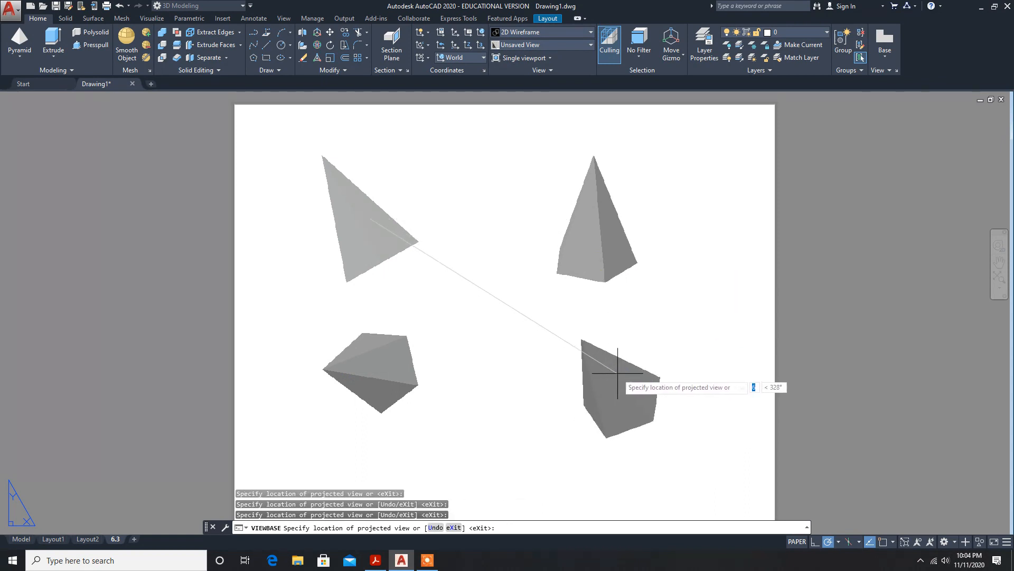
{"action": "left_click", "coordinate": [414, 277]}
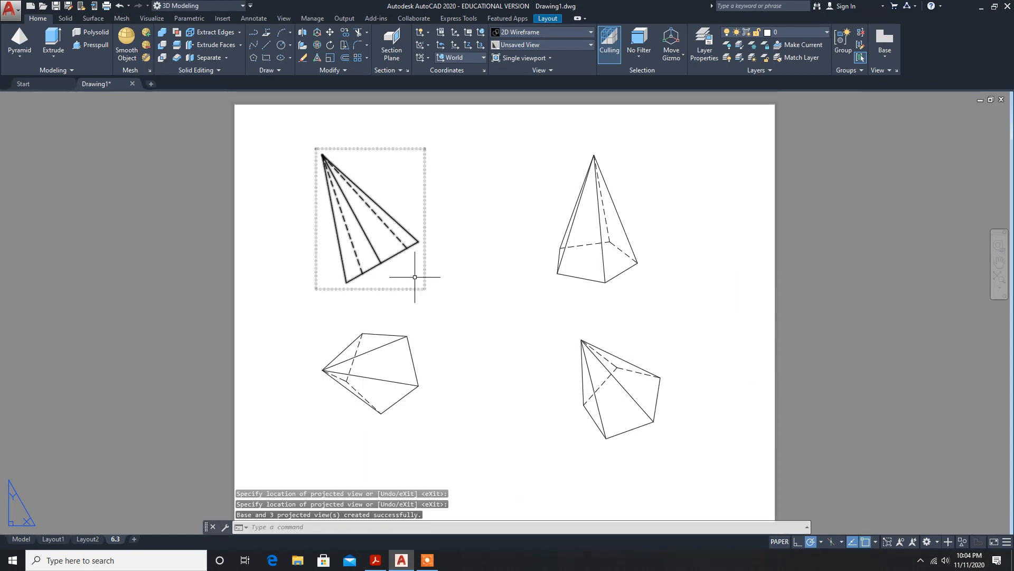
{"action": "left_click", "coordinate": [368, 220]}
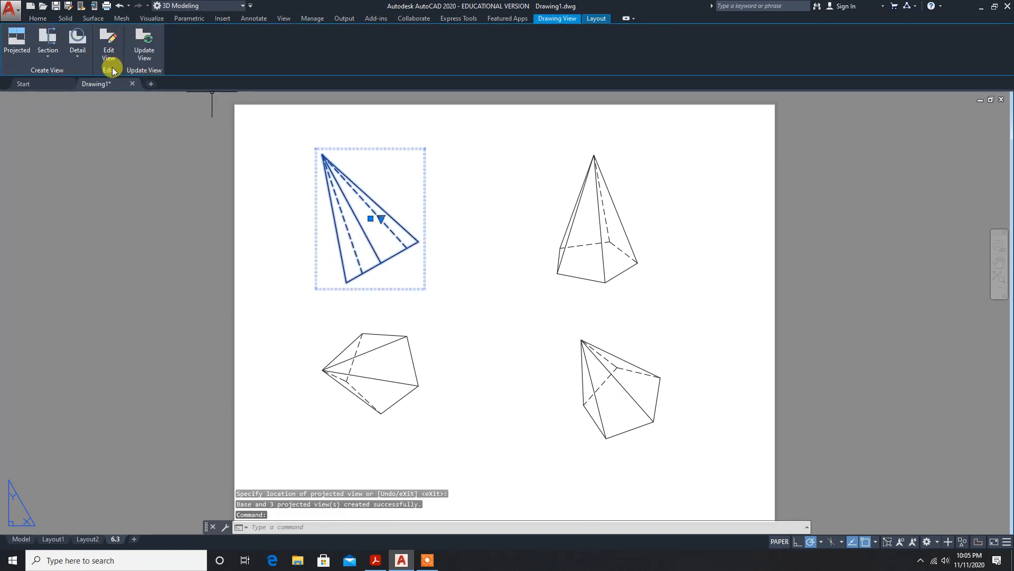
Set the front view's Hidden Lines style to Shaded with Visible Lines and exit editing
{"action": "left_click", "coordinate": [108, 41]}
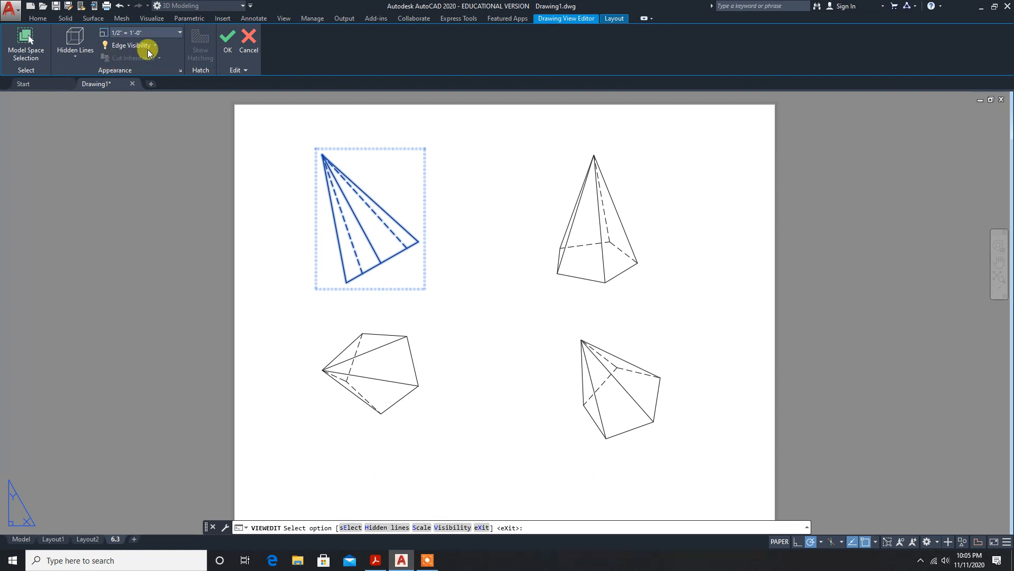
{"action": "left_click", "coordinate": [74, 48]}
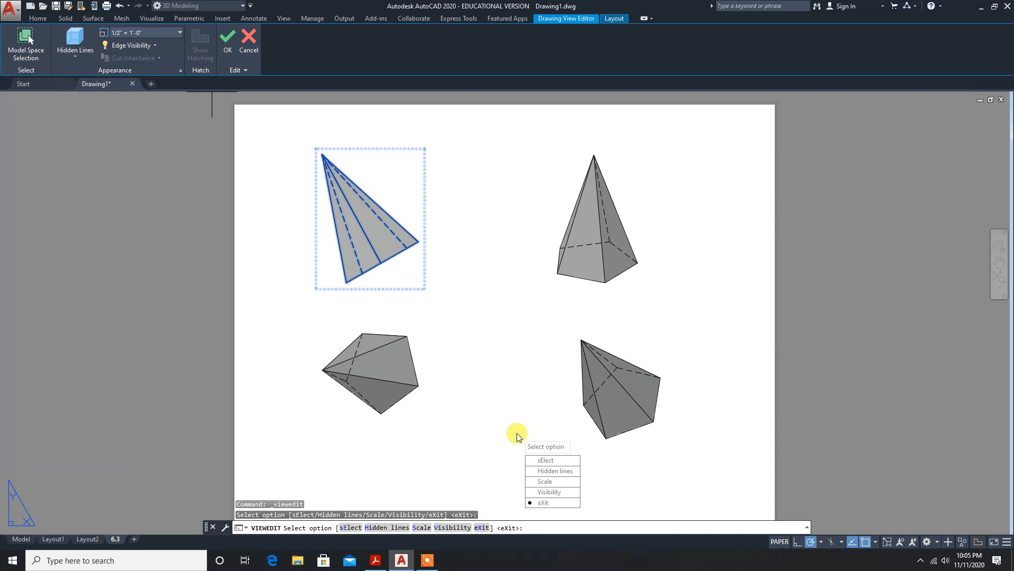
{"action": "left_click", "coordinate": [542, 502]}
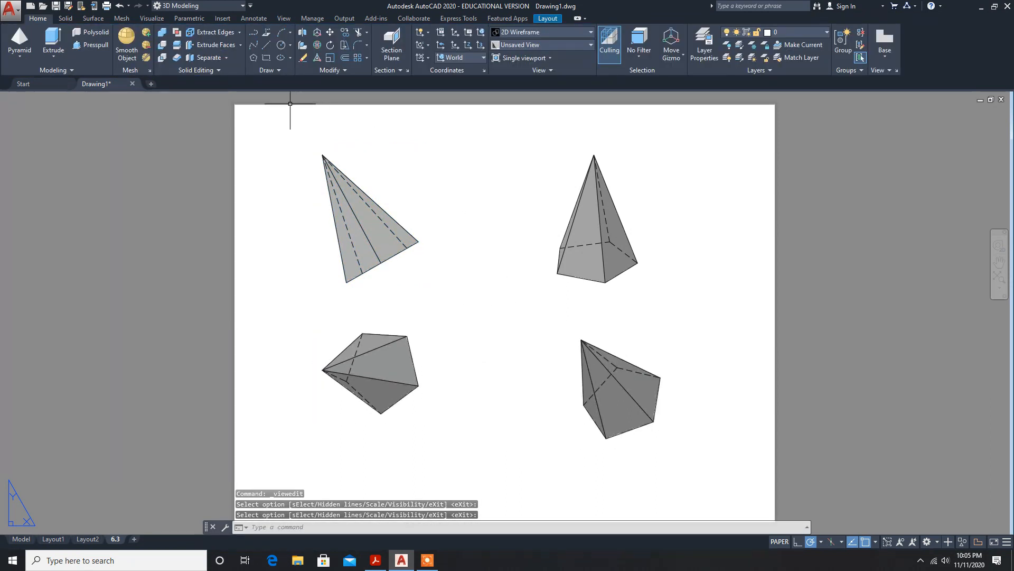
{"action": "mouse_move", "coordinate": [802, 378]}
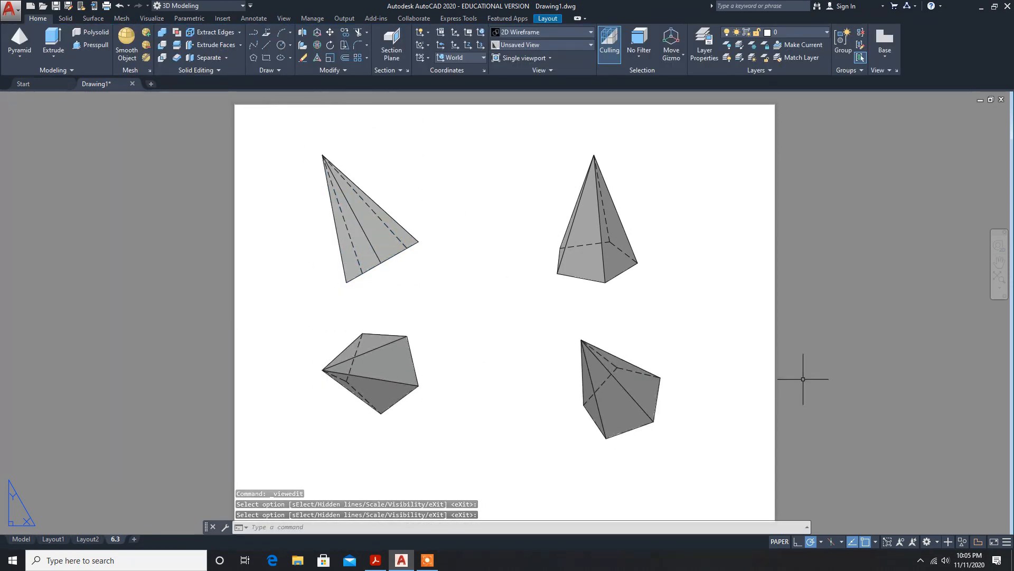
{"action": "mouse_move", "coordinate": [571, 220]}
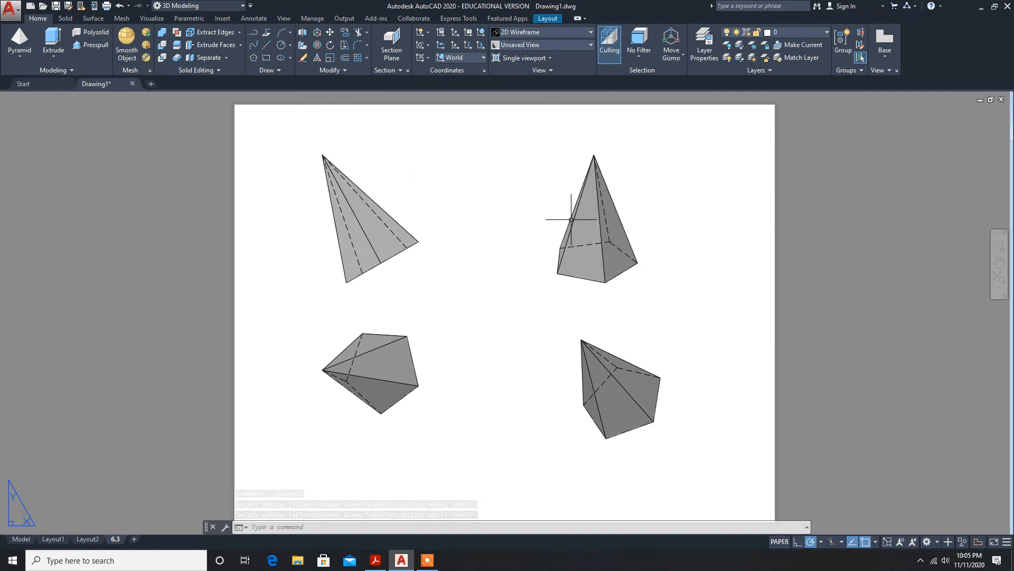